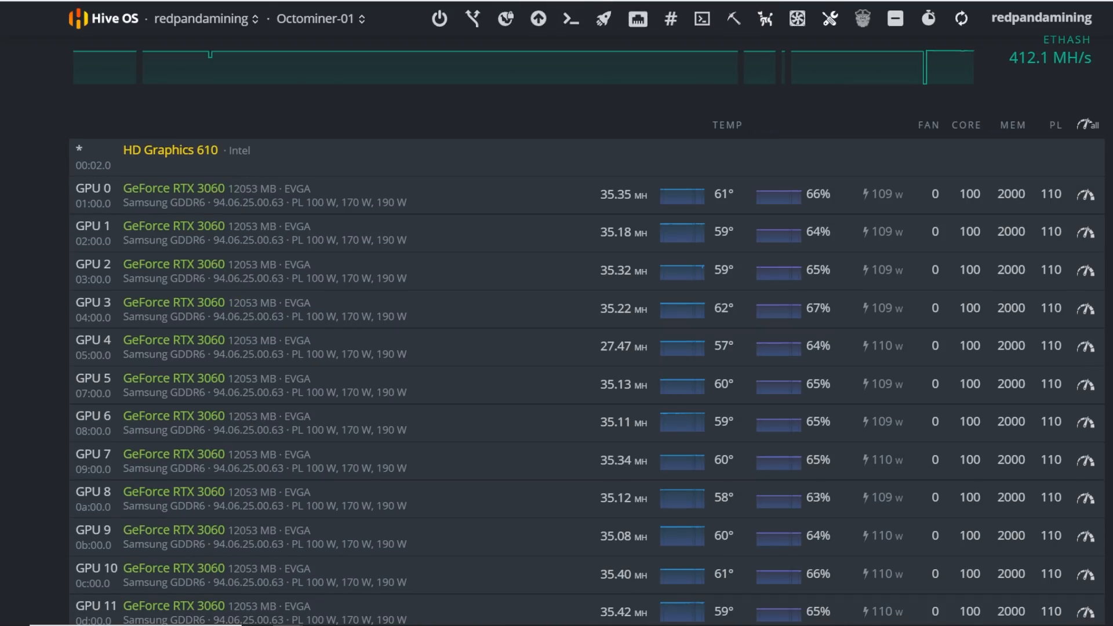
Switch to the NBMiner v39.6 release notes and highlight the new LHR mode 1 default of 74.
left_click(320, 19)
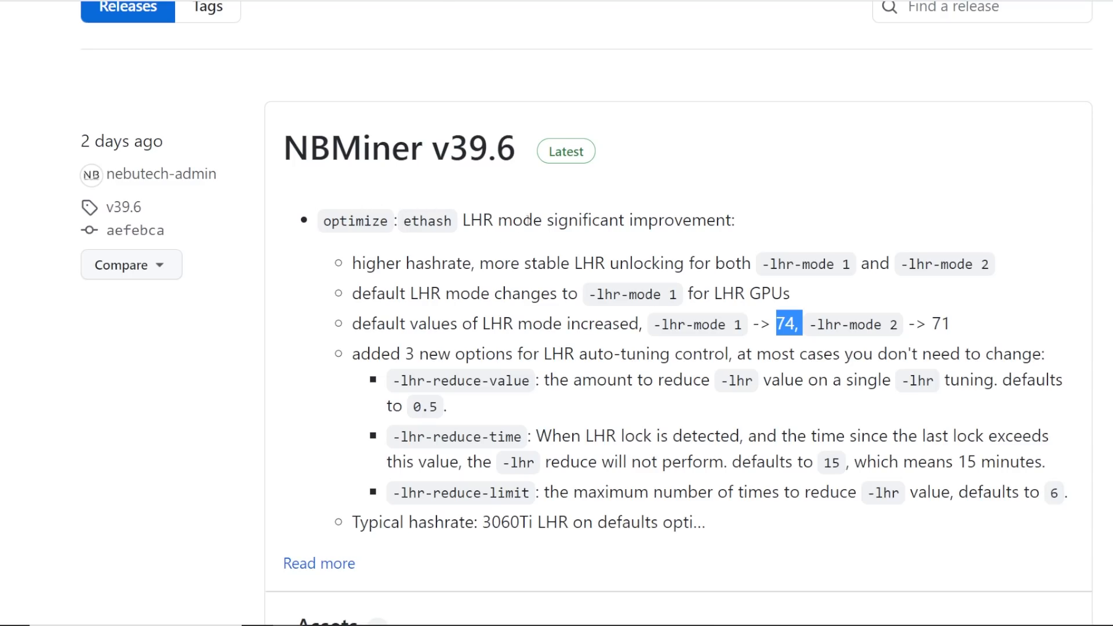
left_click_drag(791, 325, 752, 325)
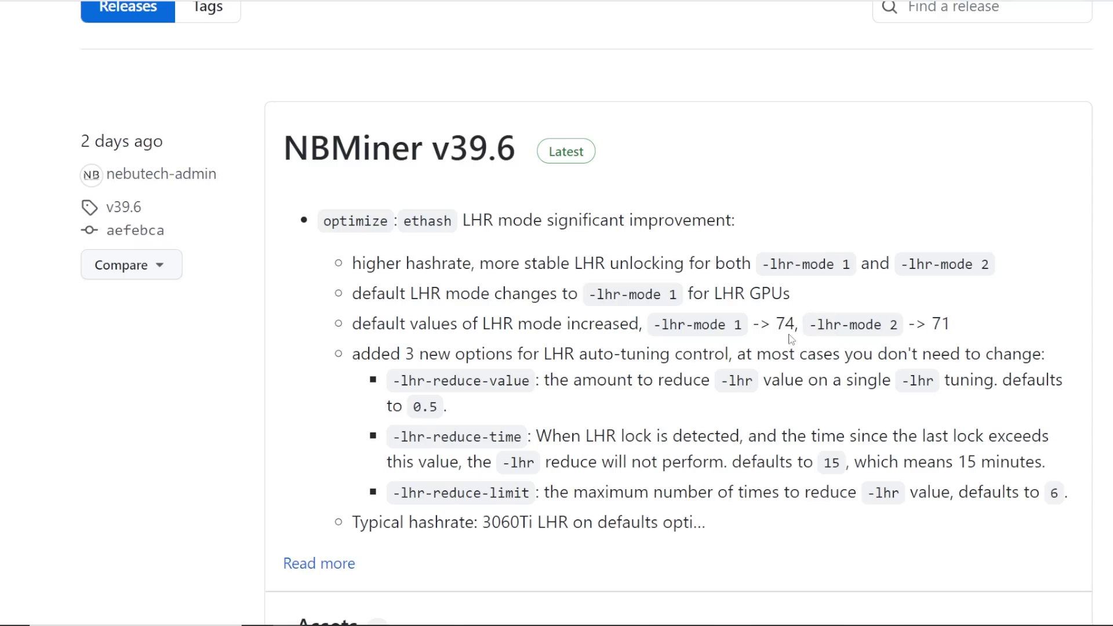
mouse_move(793, 320)
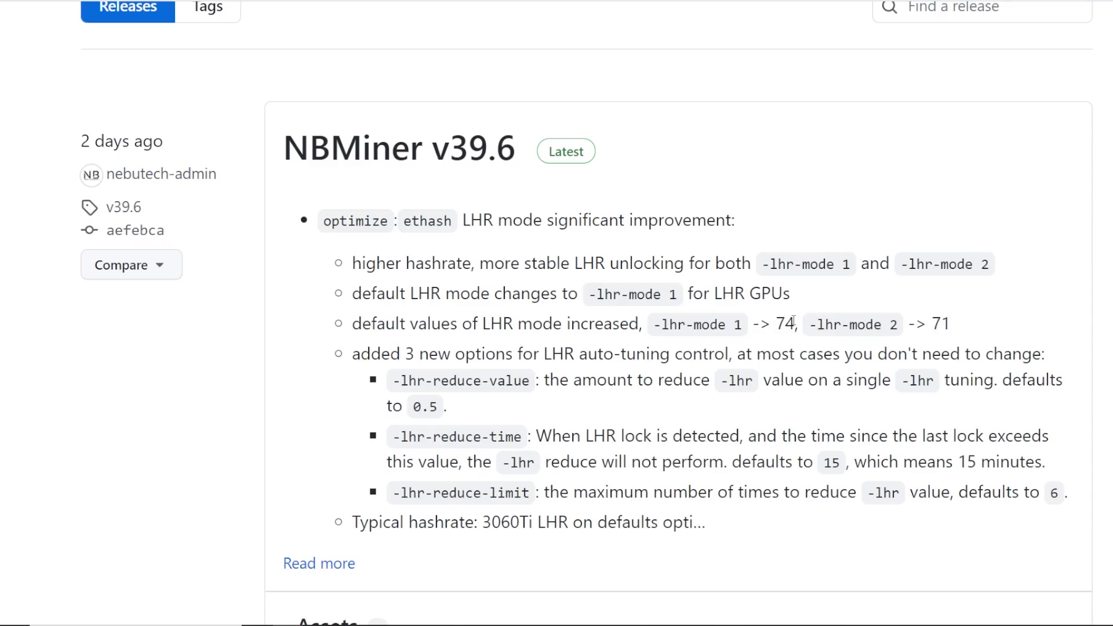
mouse_move(482, 252)
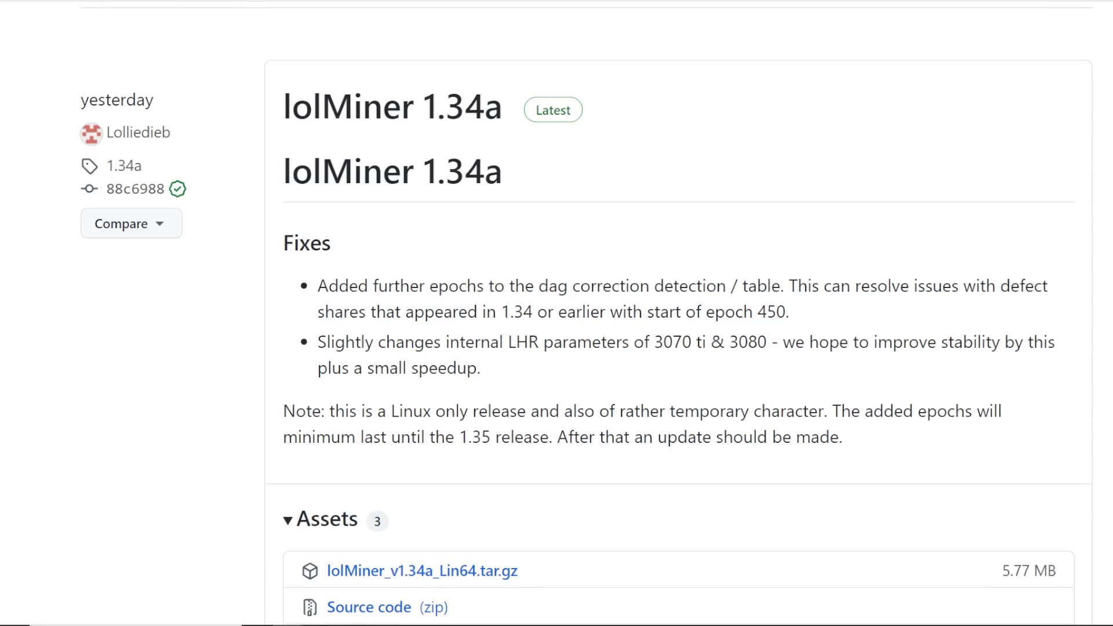
mouse_move(480, 257)
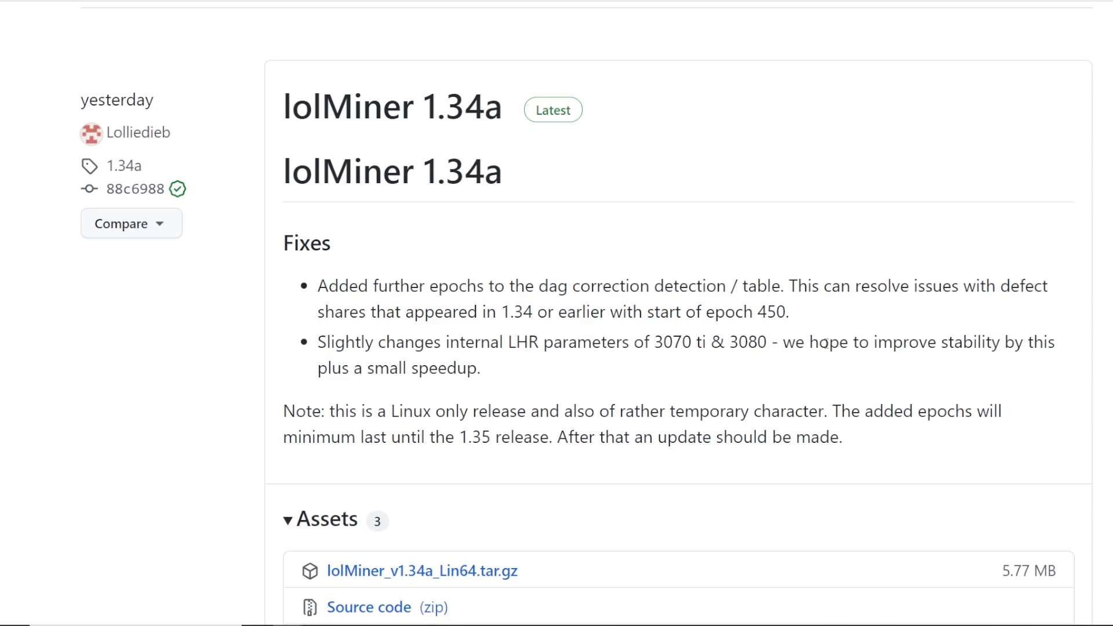
Highlight the lolMiner 3070 Ti and 3080 LHR change, then scroll down to the 1.34 notes.
left_click_drag(380, 342, 480, 367)
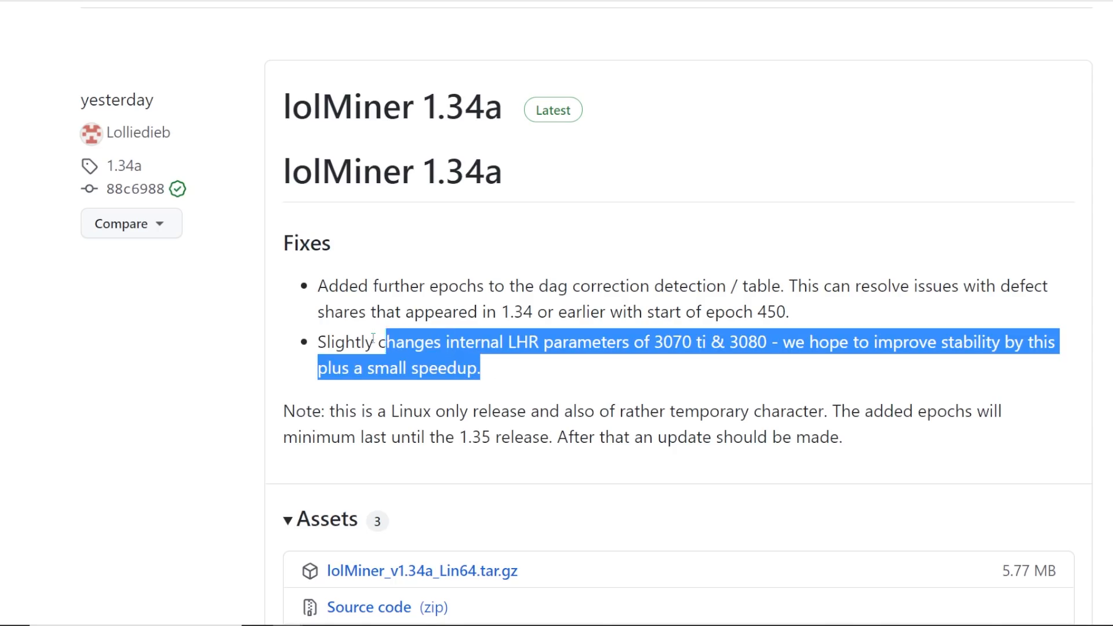
left_click(528, 373)
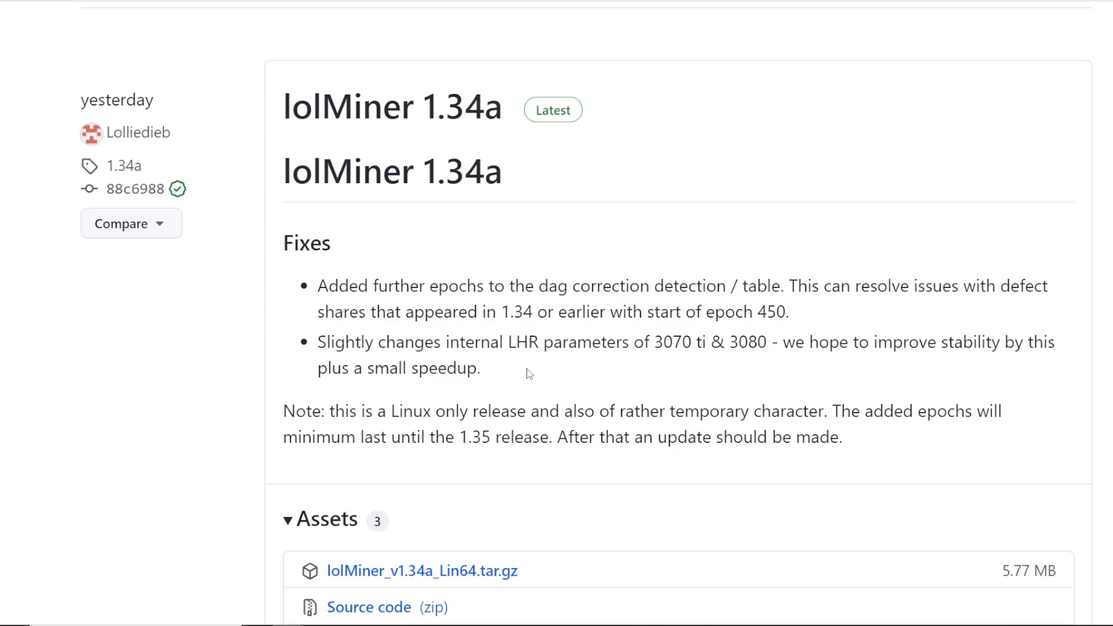
scroll("down", 3)
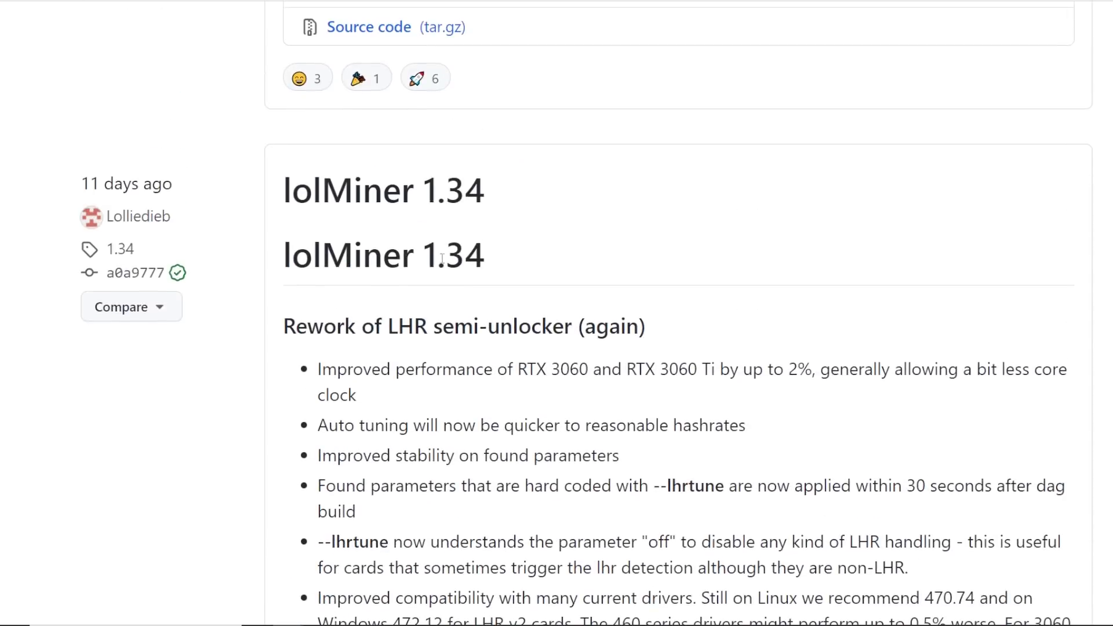
scroll("down", 3)
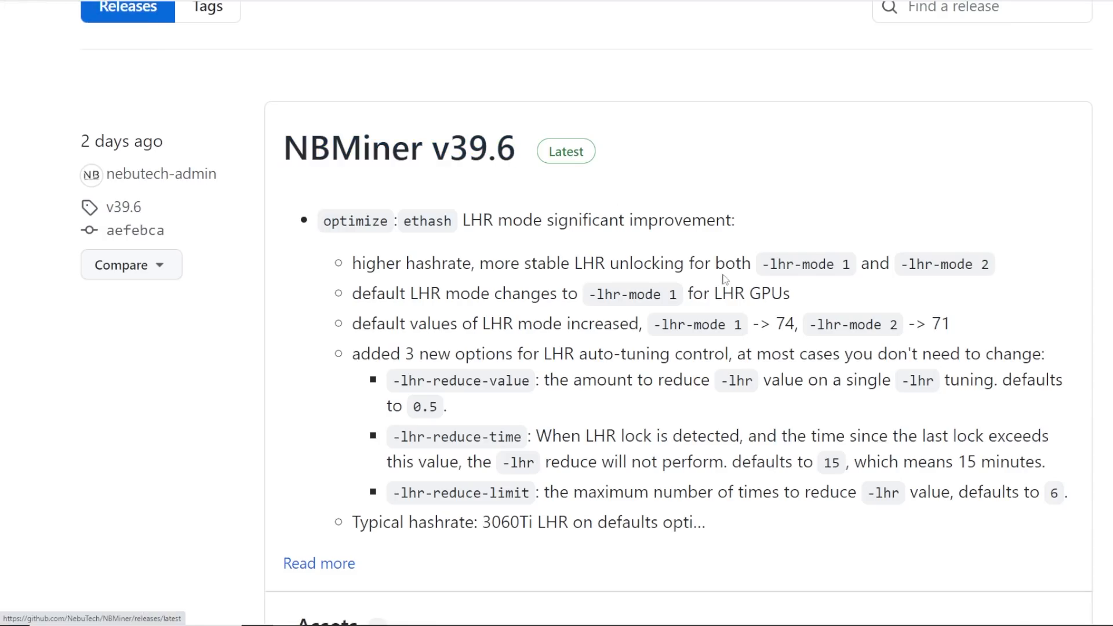
mouse_move(273, 6)
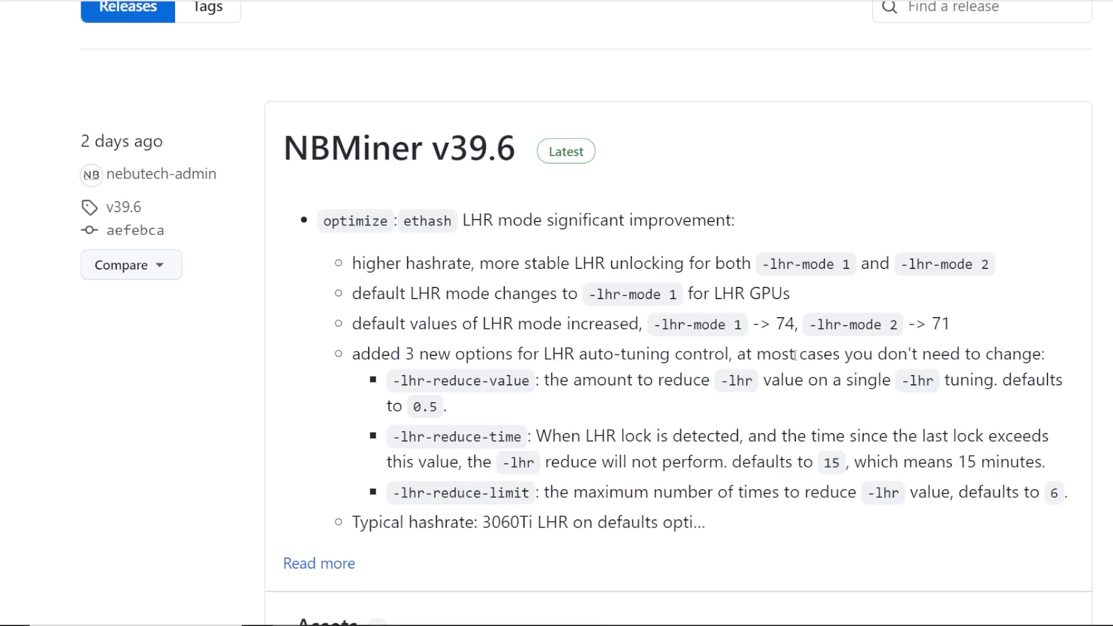
Highlight the LHR defaults line (74 and 71) in the NBMiner v39.6 notes.
left_click_drag(746, 324, 799, 324)
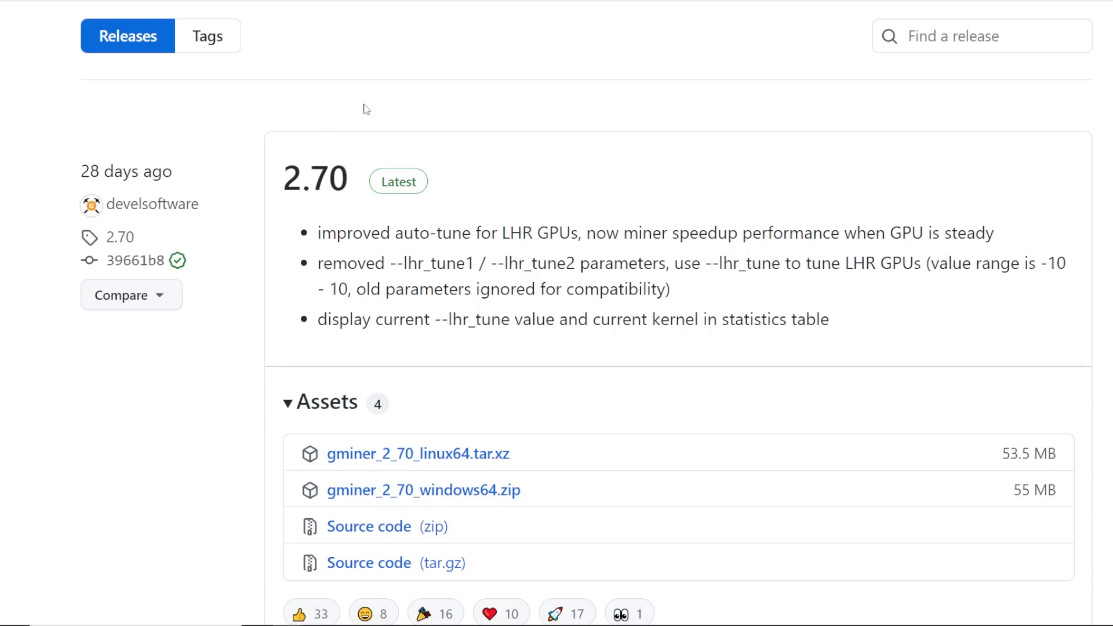
mouse_move(214, 146)
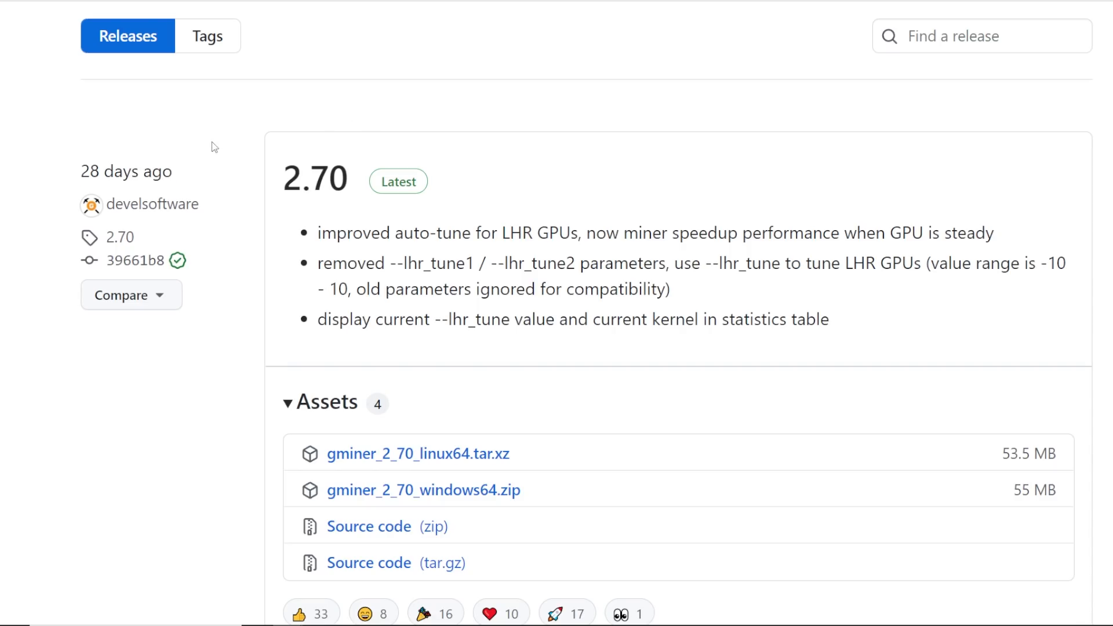
mouse_move(713, 249)
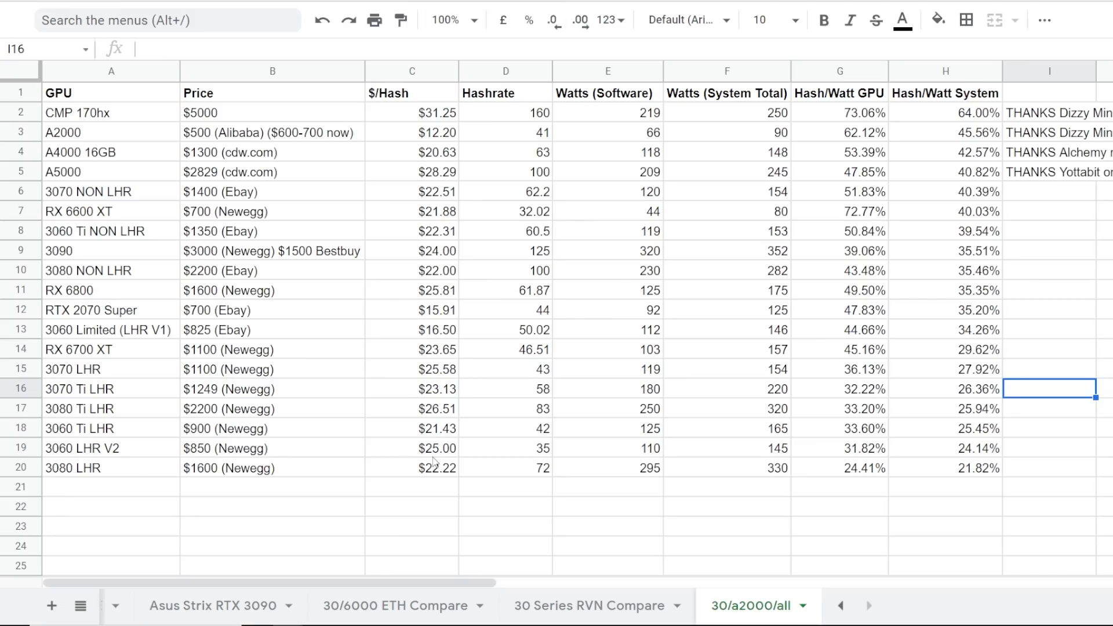
mouse_move(961, 462)
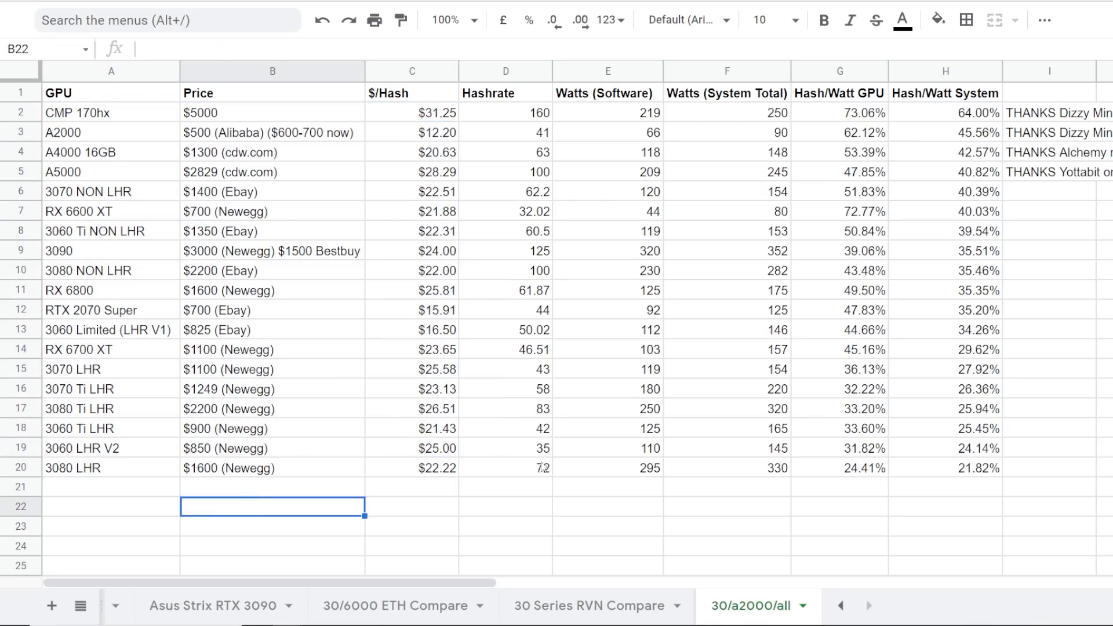
Select the LHR rows' hashrate and watts cells, checking the 3070 LHR wattage of 119.
left_click_drag(506, 388, 945, 468)
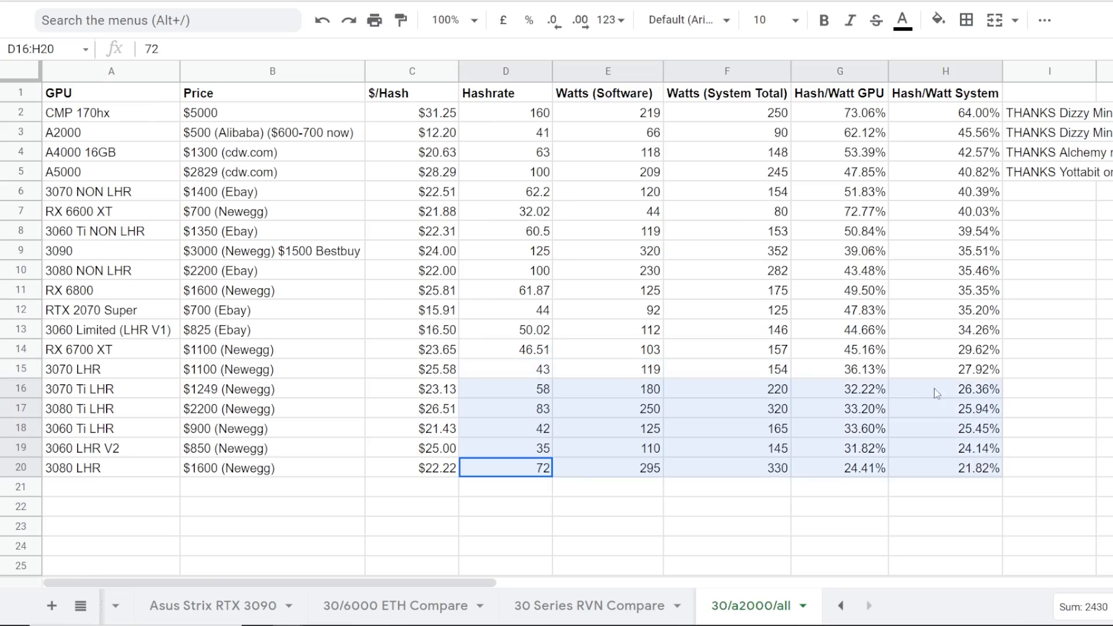
left_click(505, 369)
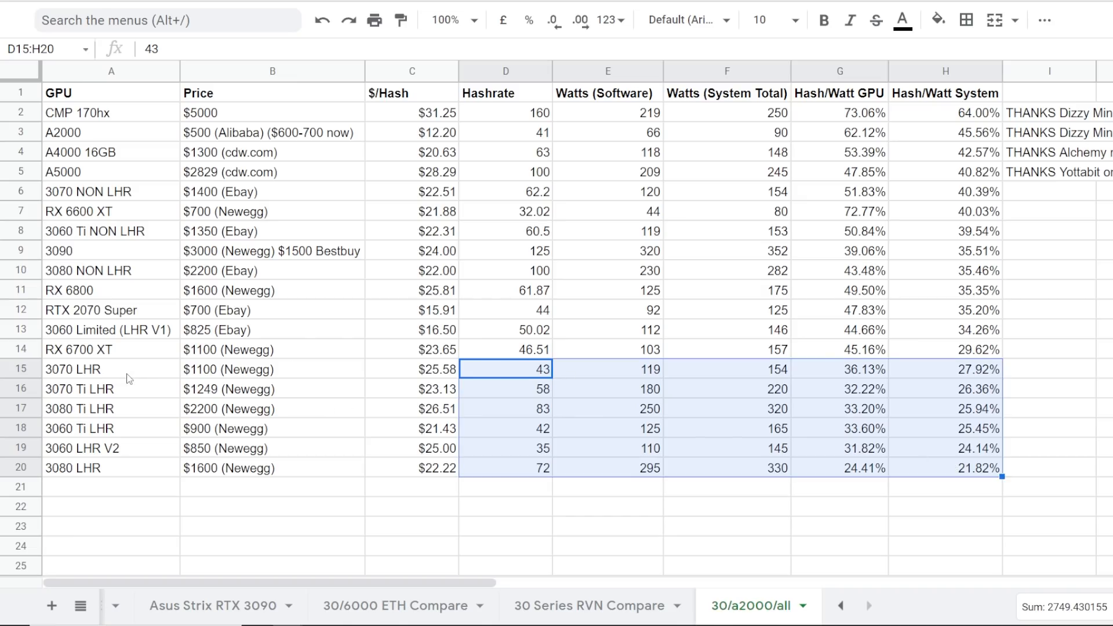
mouse_move(141, 372)
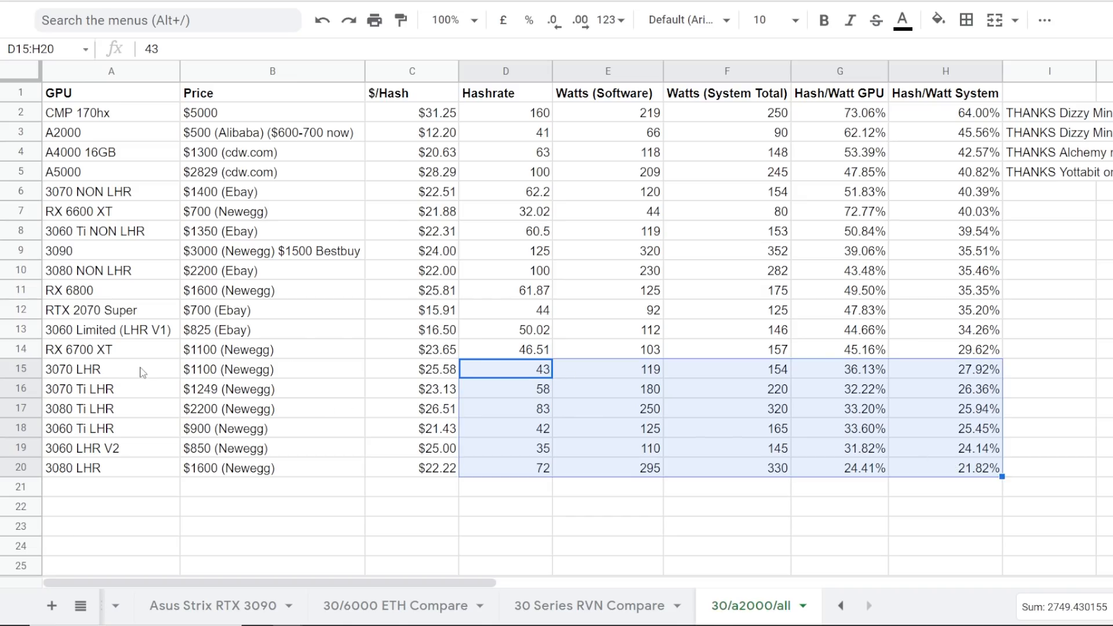
left_click(607, 369)
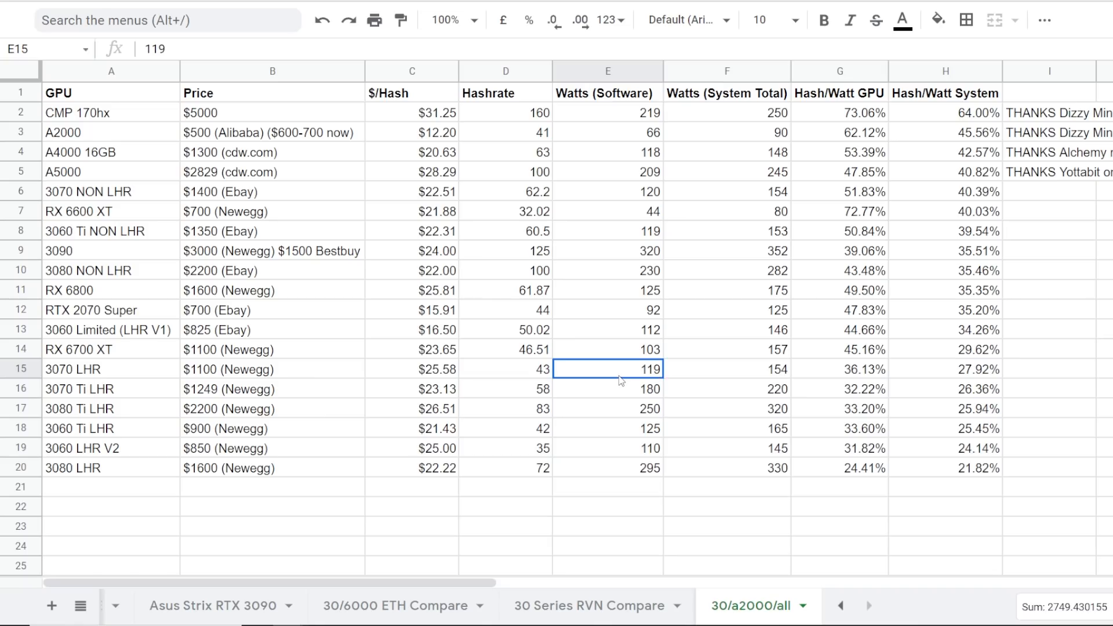
mouse_move(586, 389)
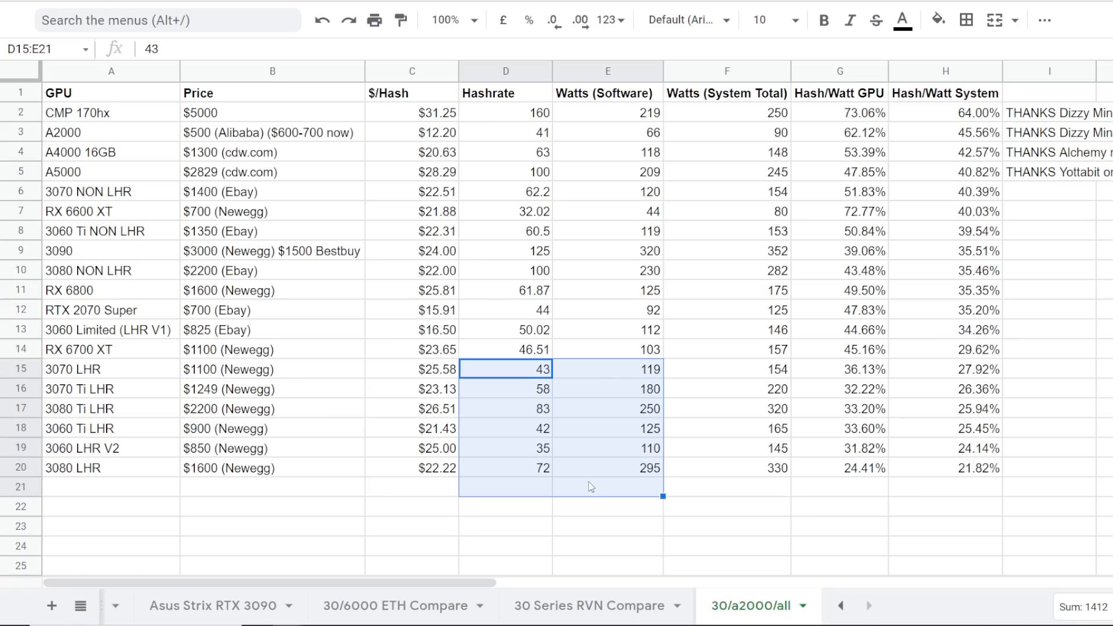
left_click(609, 468)
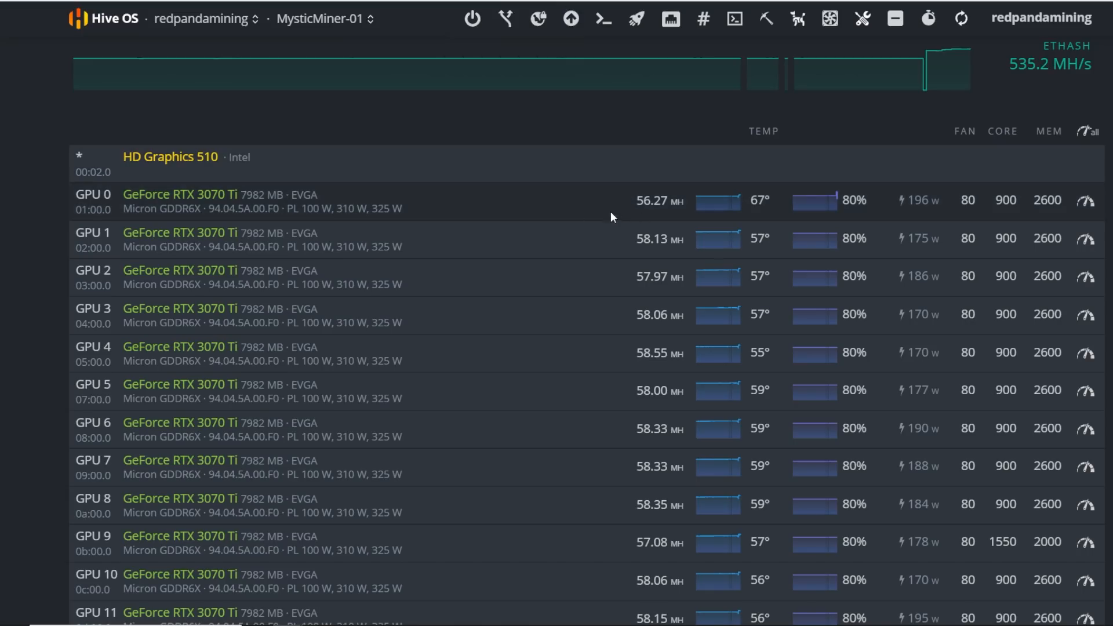
mouse_move(958, 48)
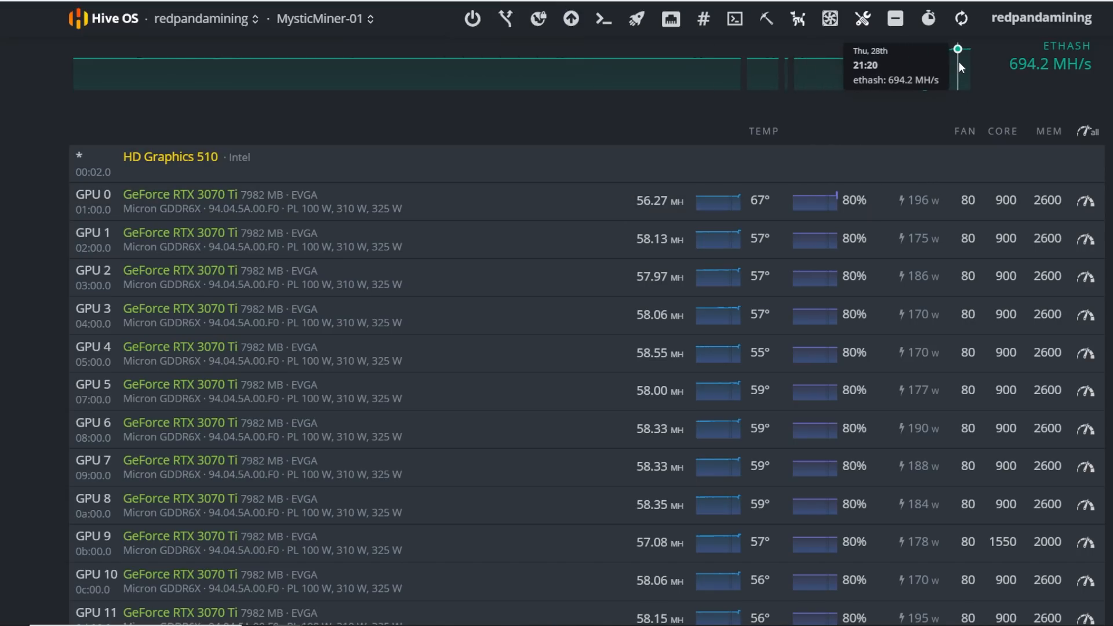
mouse_move(920, 68)
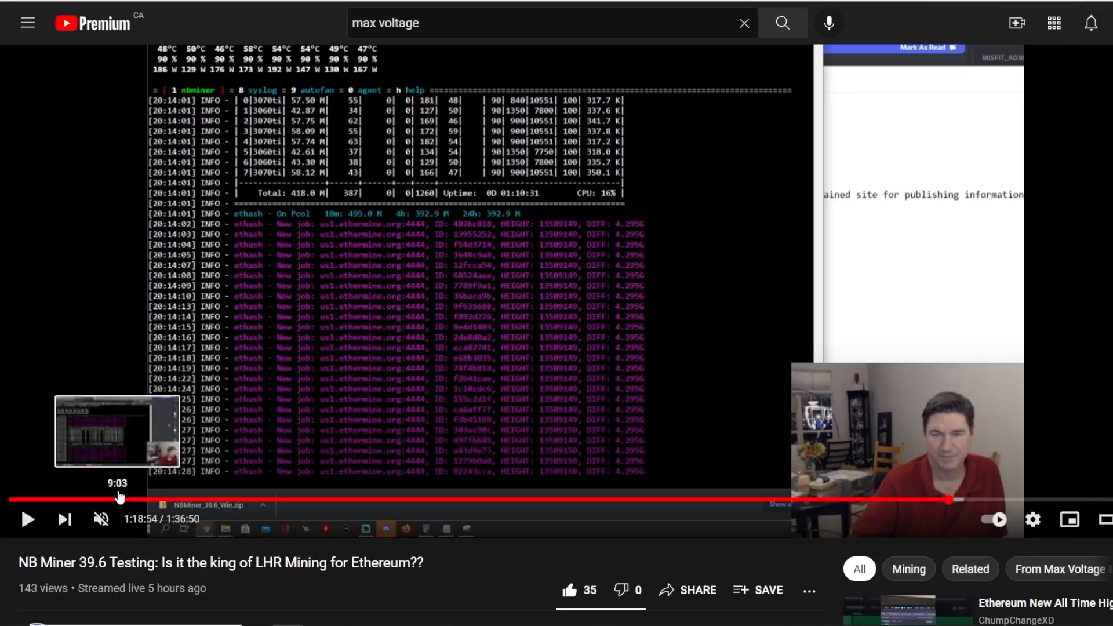
mouse_move(328, 132)
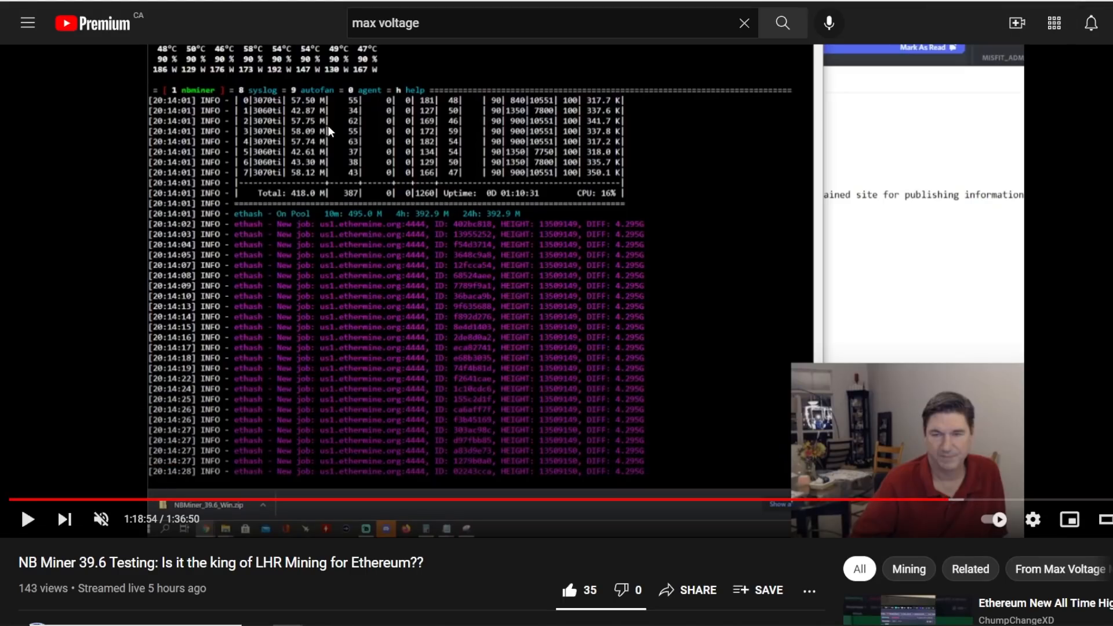
mouse_move(521, 367)
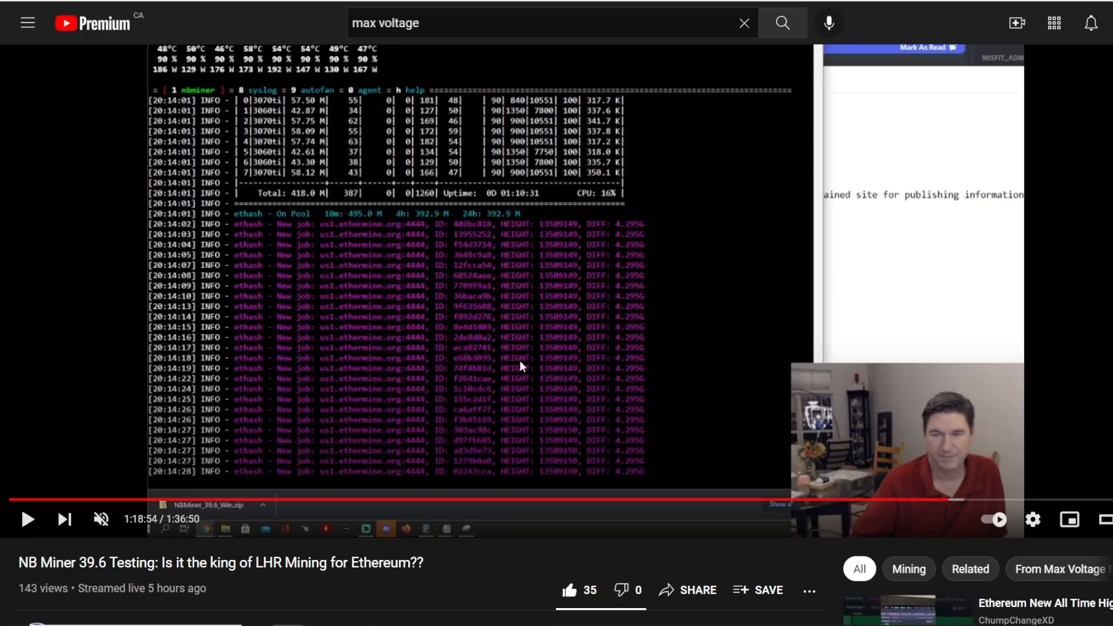
mouse_move(836, 423)
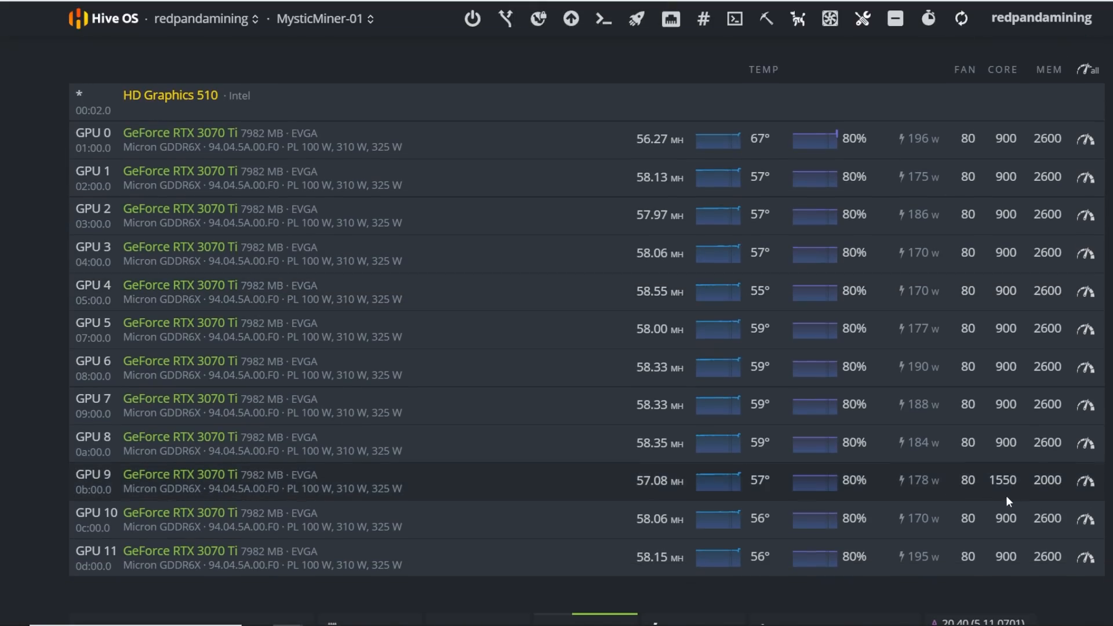
mouse_move(1012, 500)
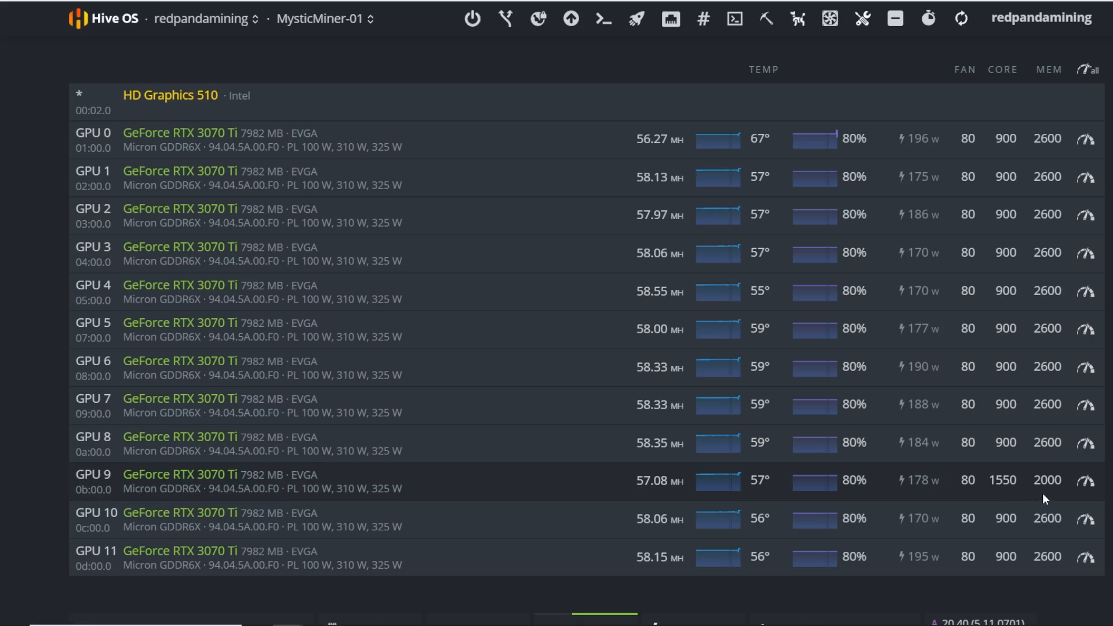
mouse_move(1066, 494)
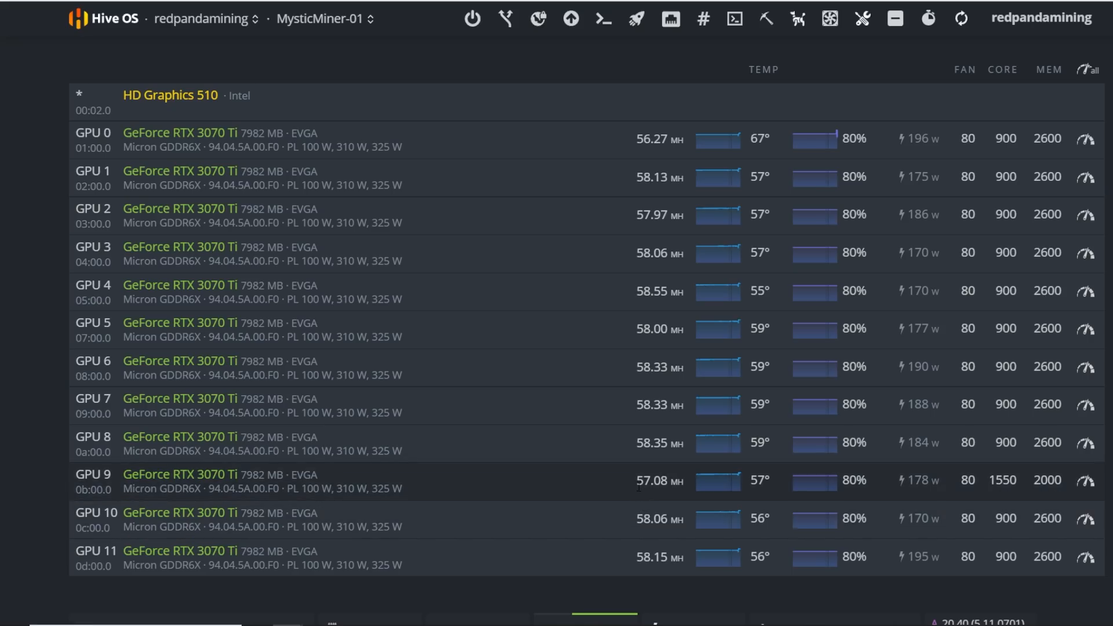
mouse_move(666, 498)
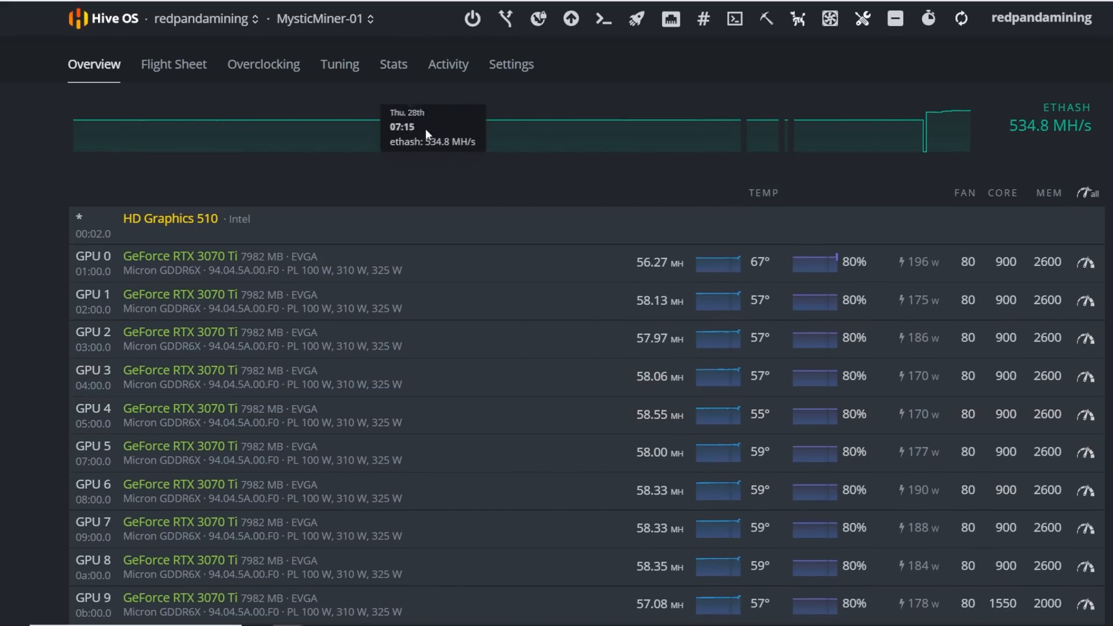
mouse_move(513, 119)
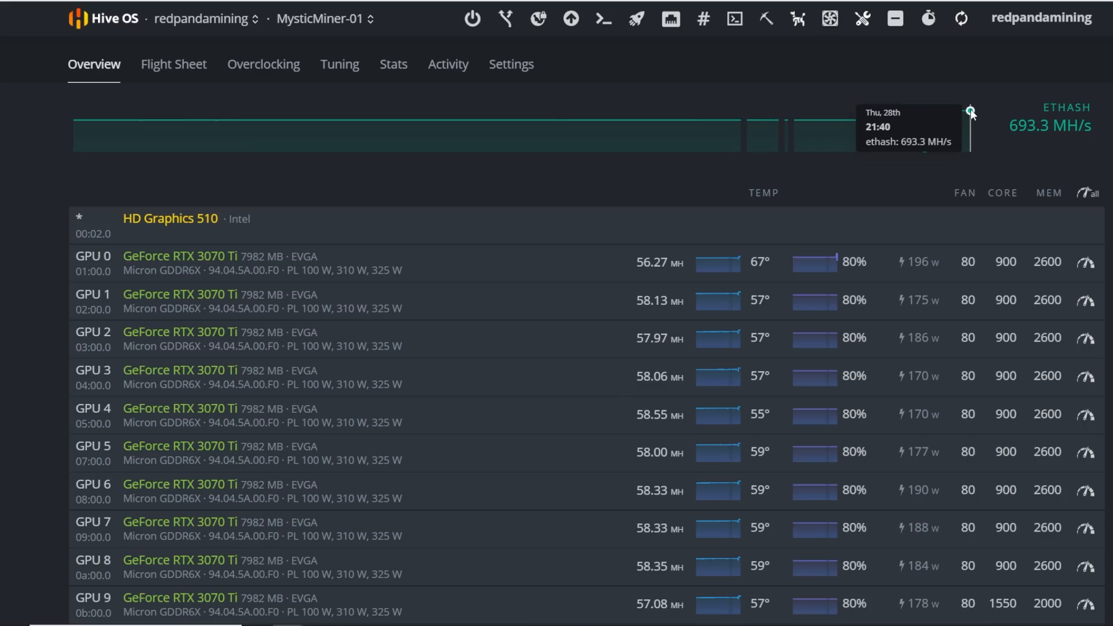
mouse_move(617, 282)
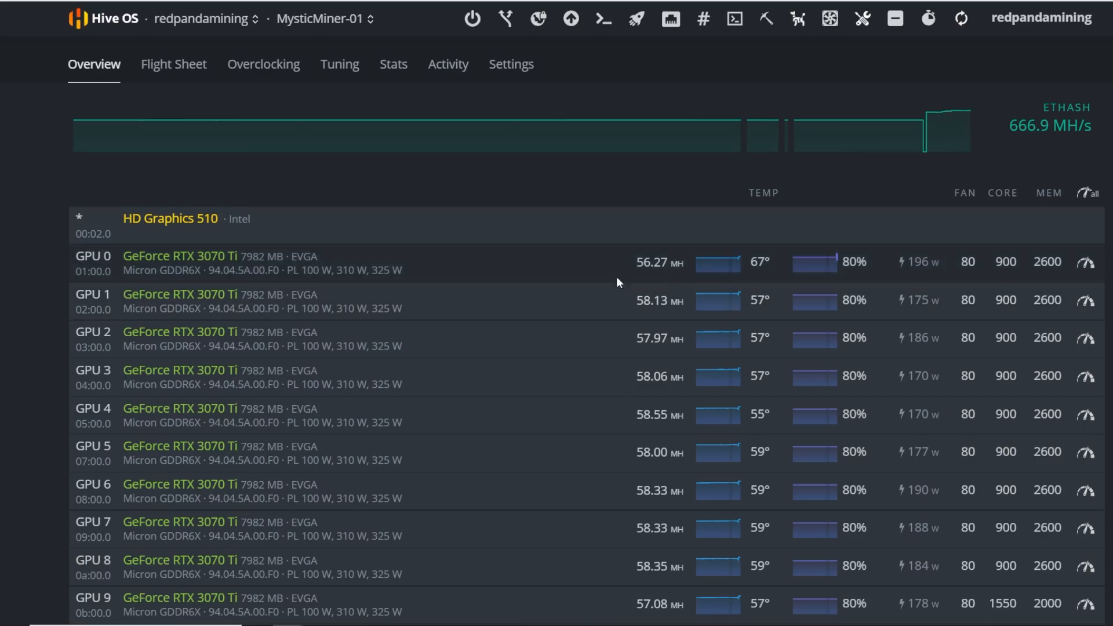
scroll("down", 3)
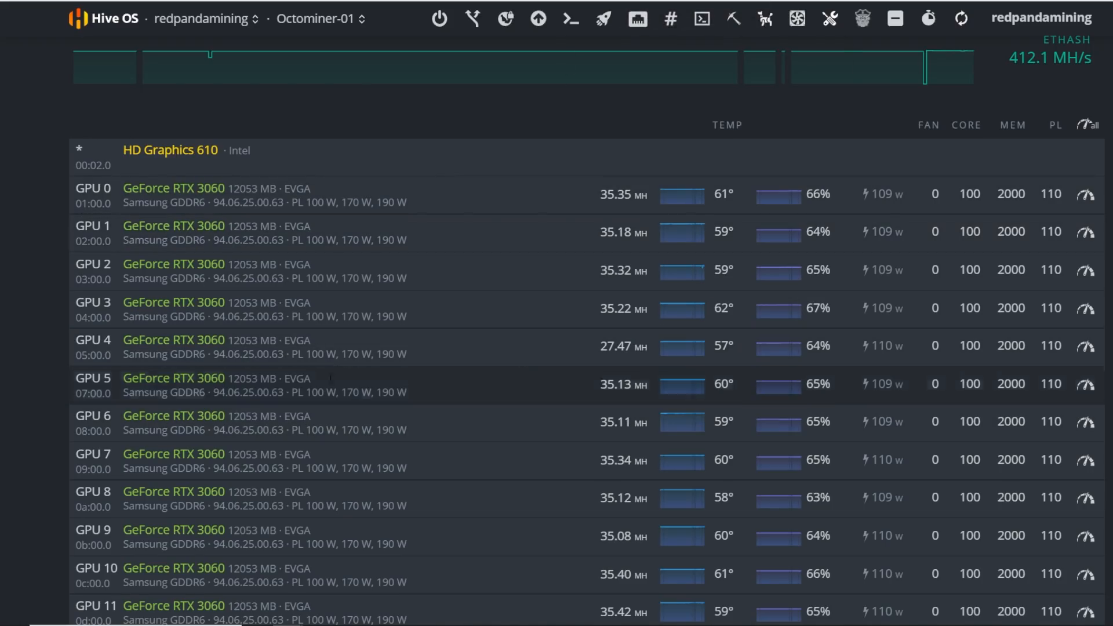
mouse_move(911, 52)
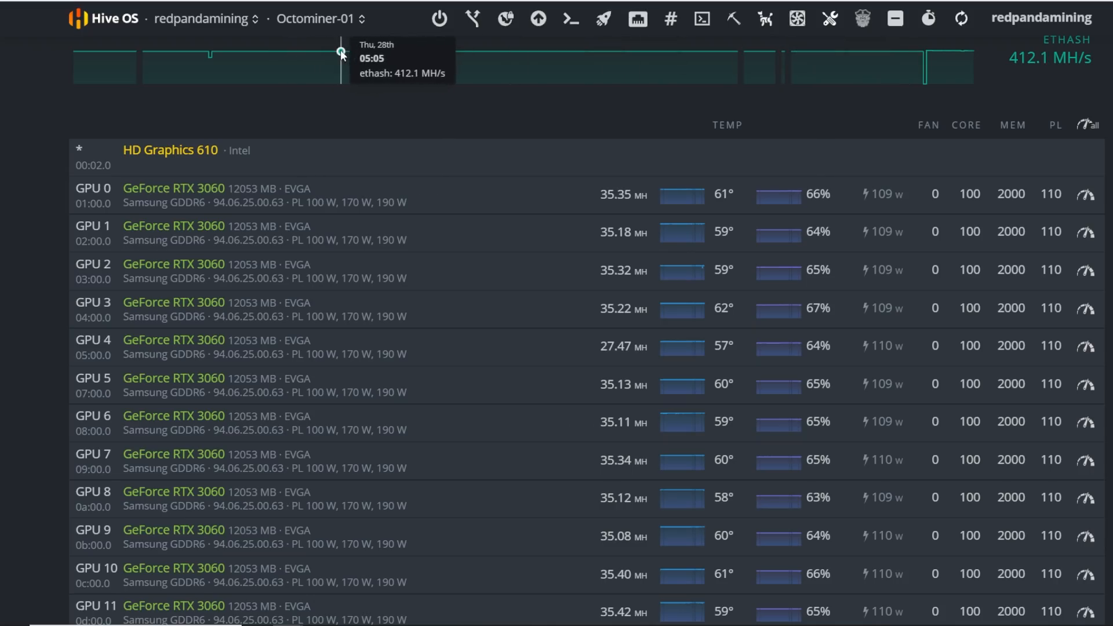
mouse_move(816, 52)
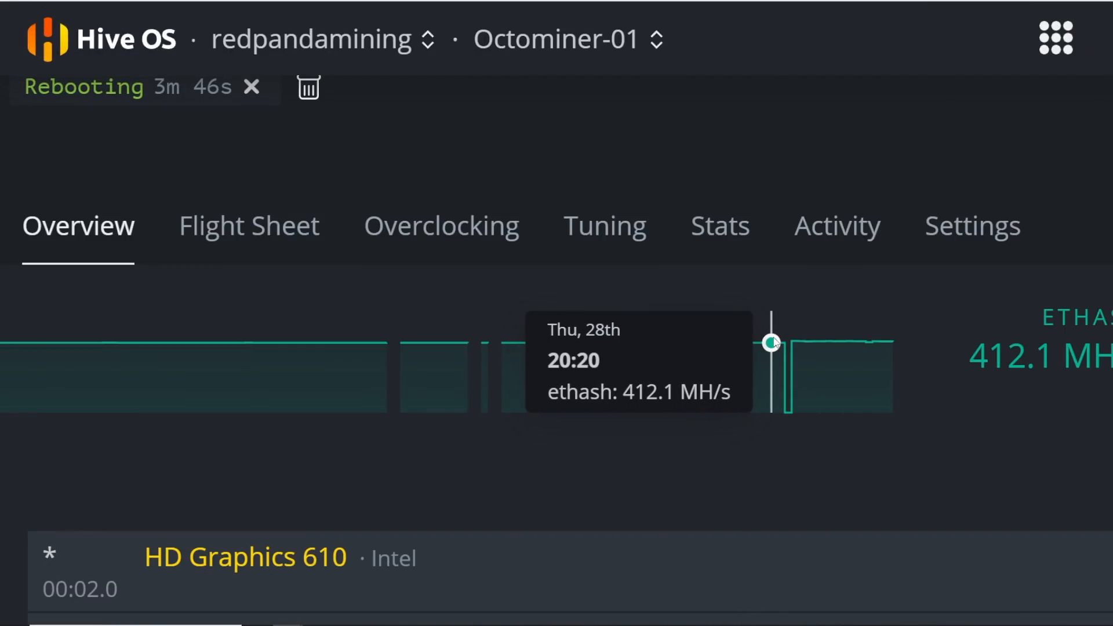
mouse_move(779, 342)
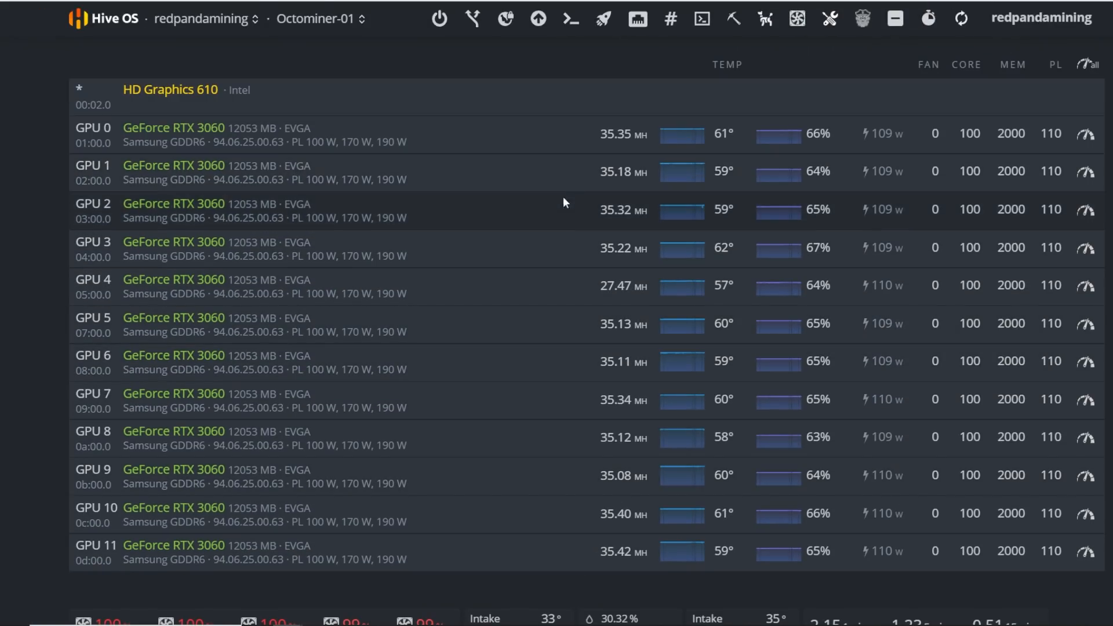
mouse_move(564, 219)
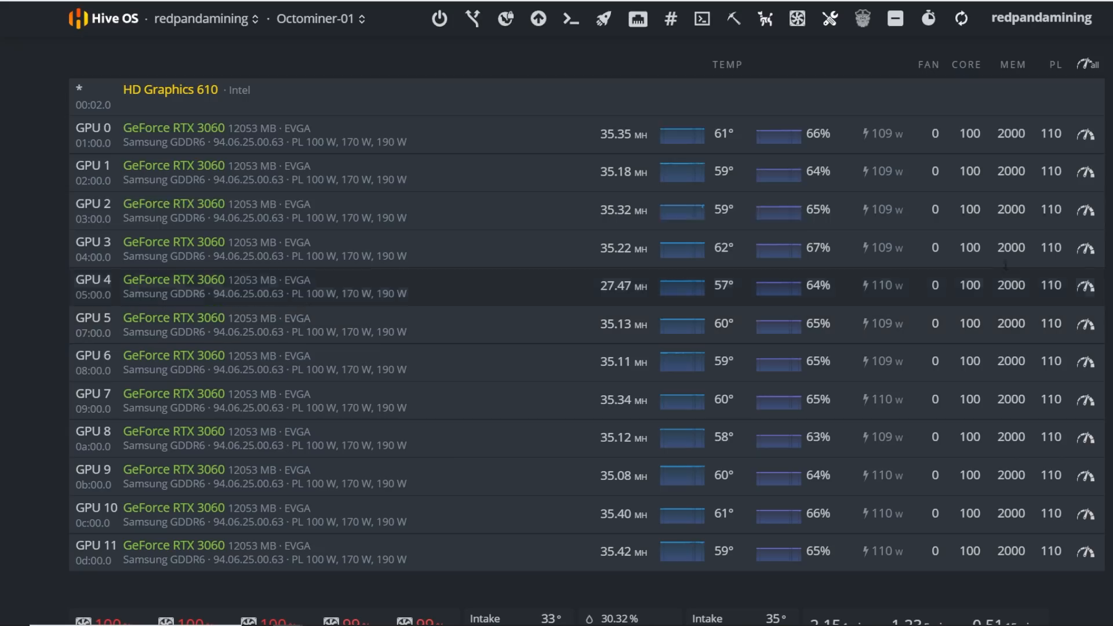
mouse_move(832, 293)
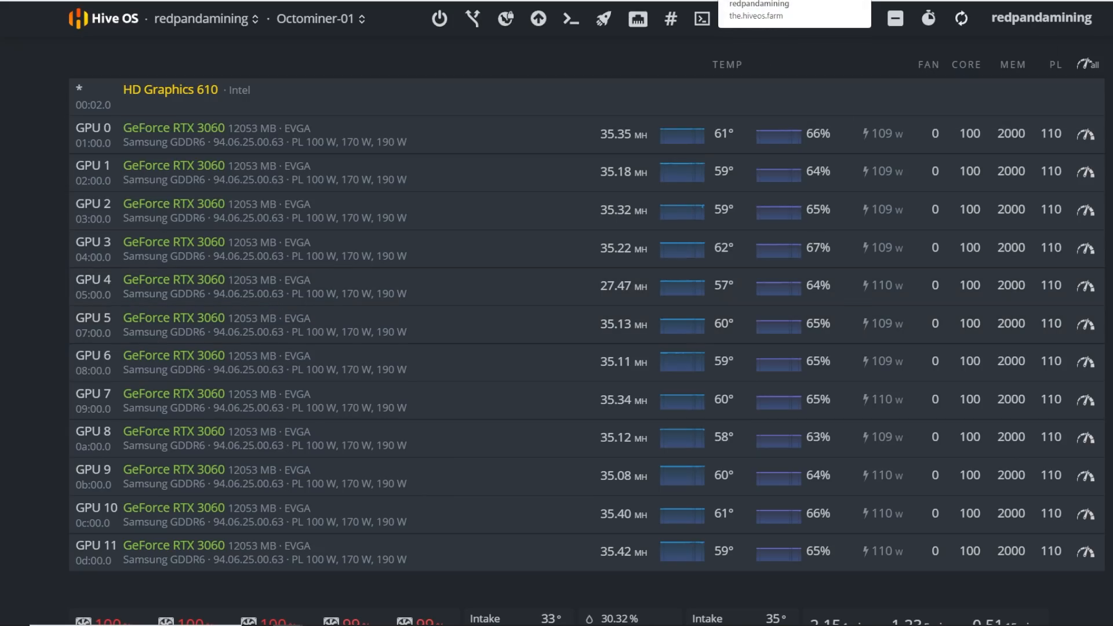
Switch to the browser tab holding the rtx-rig11-LHR rig overview.
left_click(316, 19)
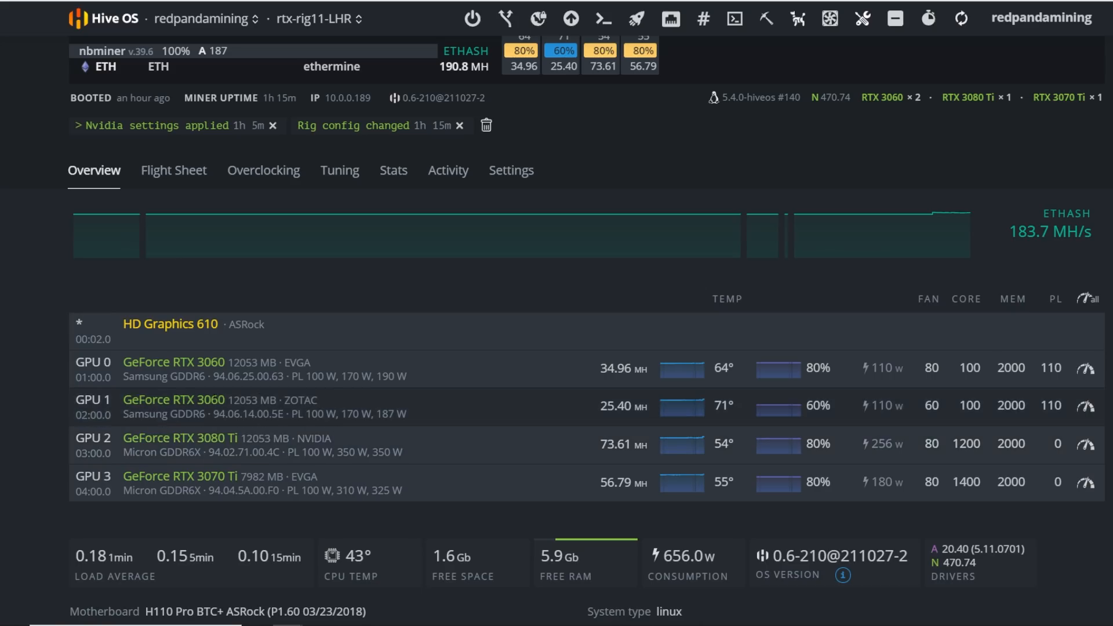
Inspect the rtx-rig11-LHR GPU stats: four GPUs drawing 656 W for 183.7 MH/s.
double_click(174, 399)
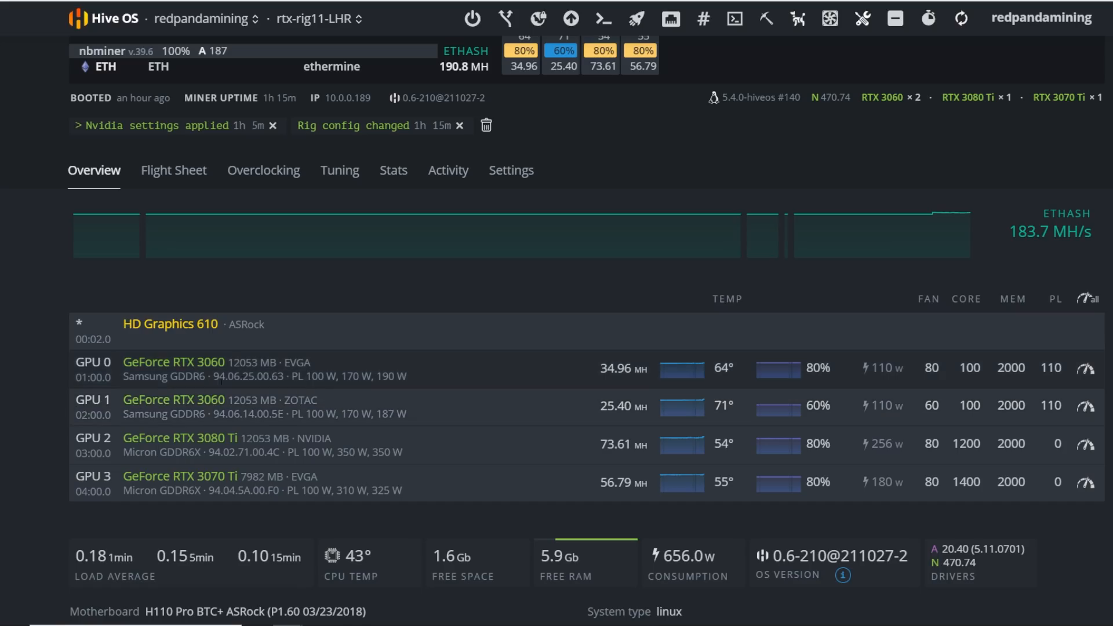
double_click(220, 361)
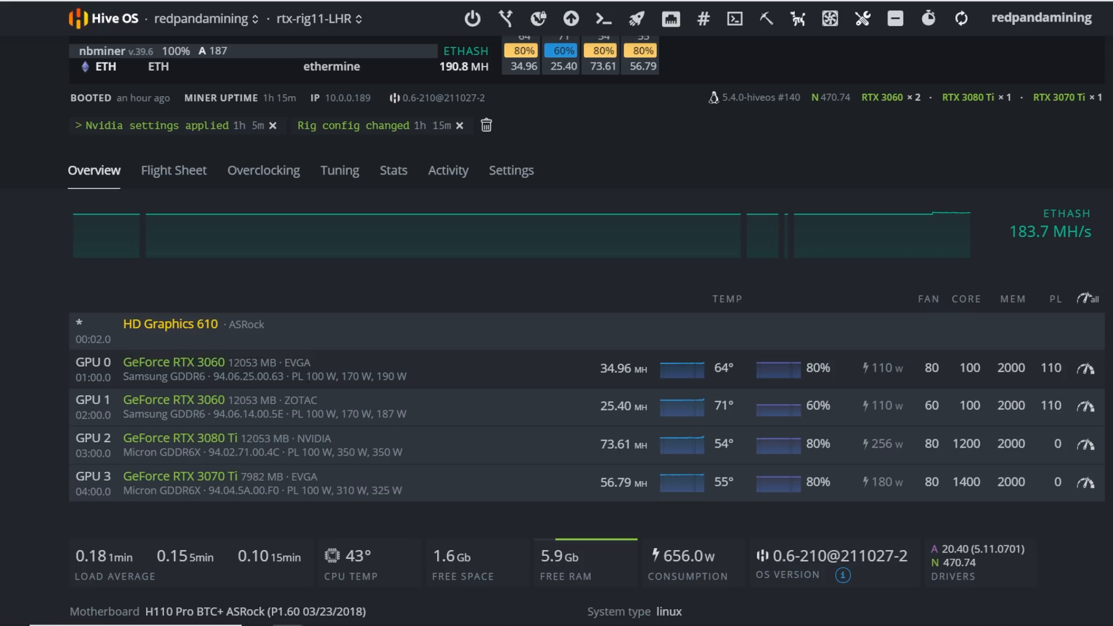
mouse_move(347, 447)
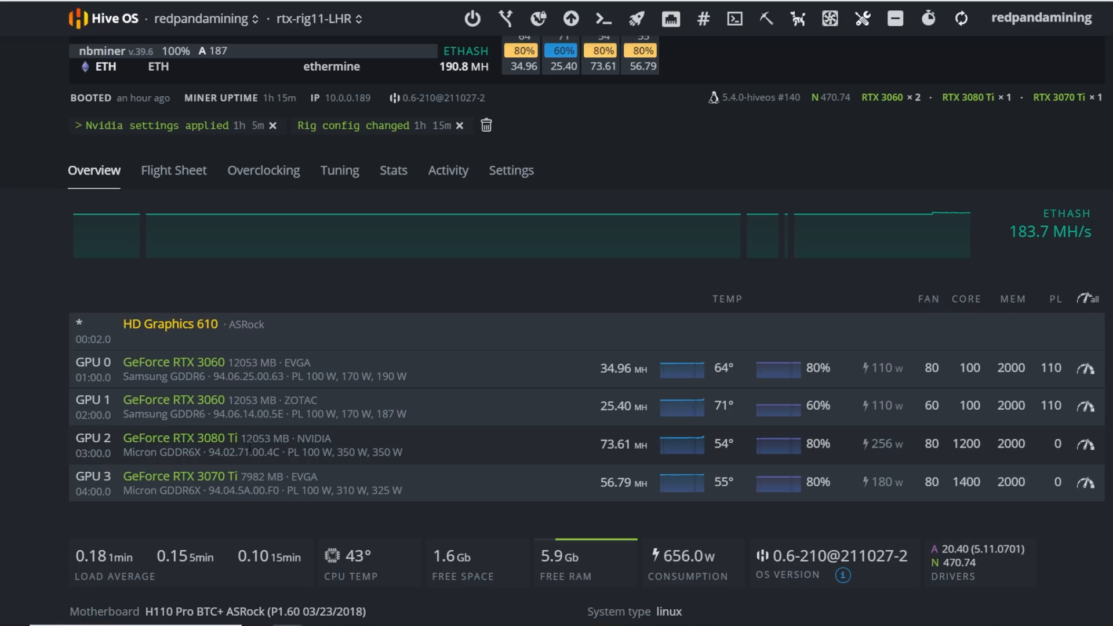
mouse_move(601, 449)
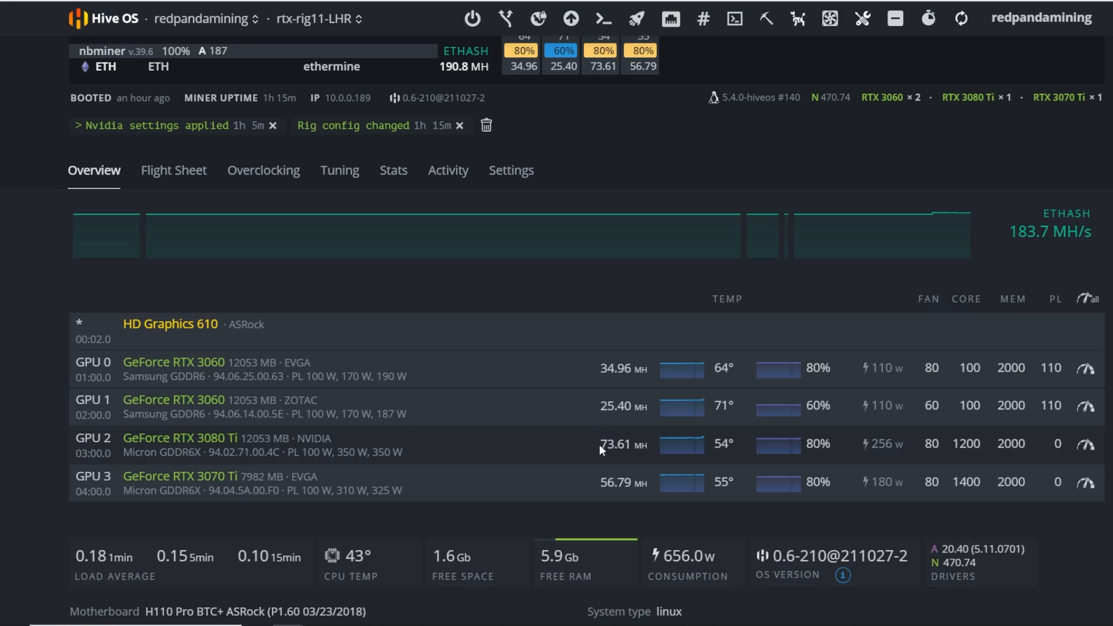
mouse_move(599, 447)
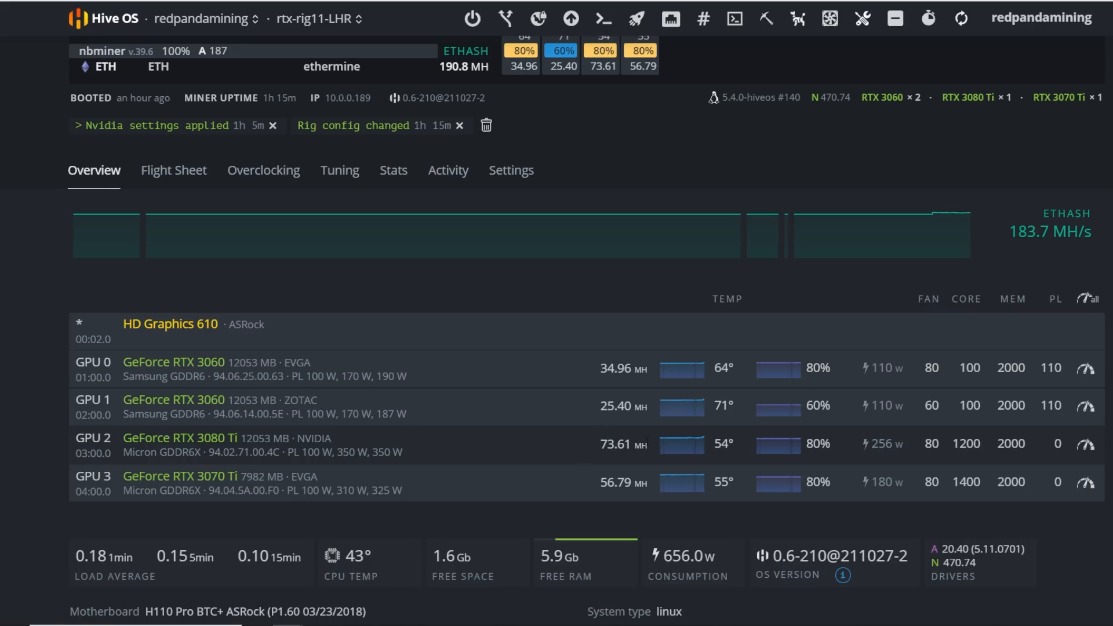
mouse_move(1041, 450)
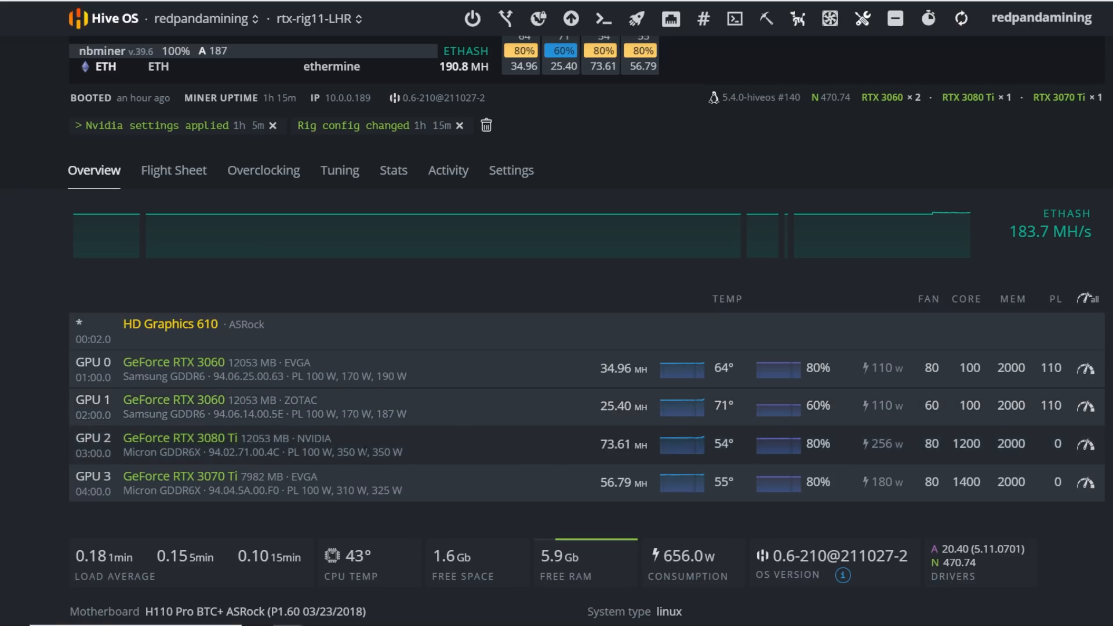
mouse_move(404, 451)
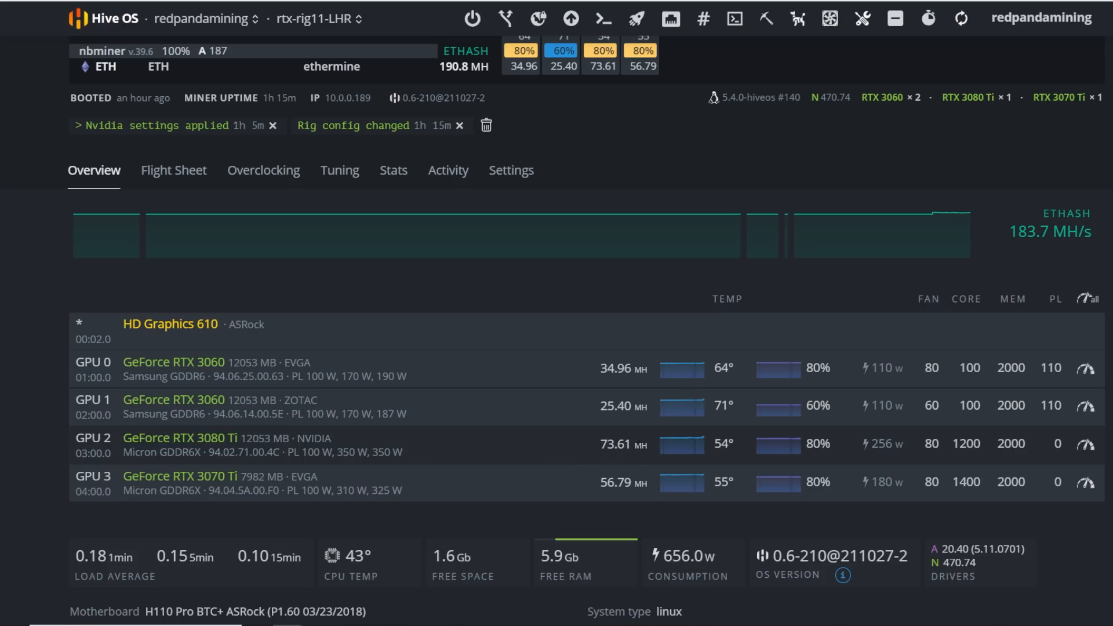
mouse_move(741, 442)
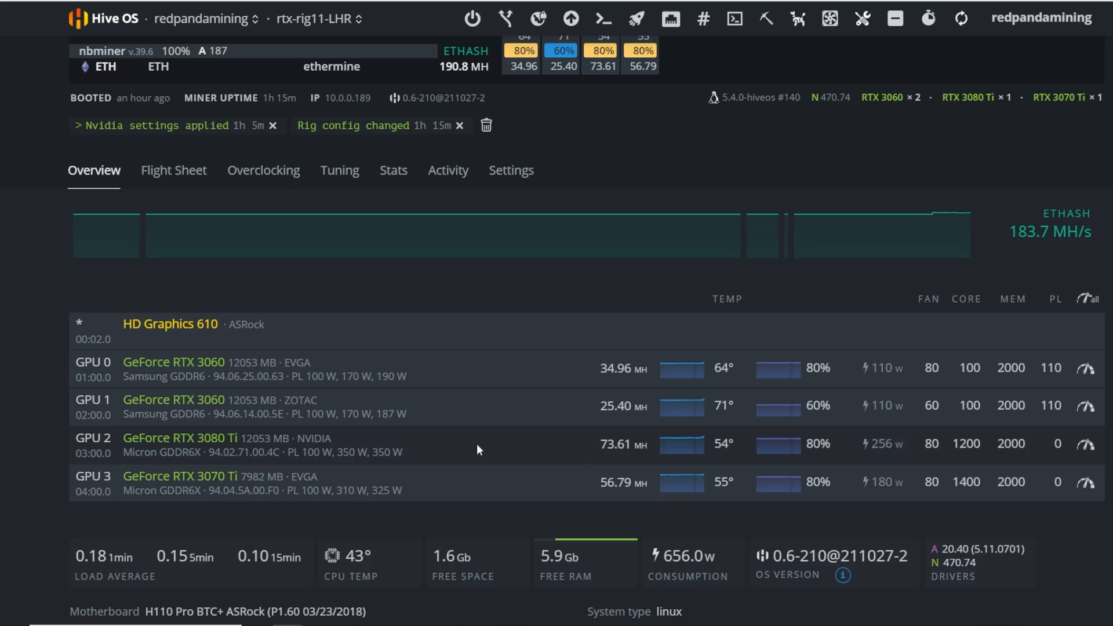
mouse_move(472, 462)
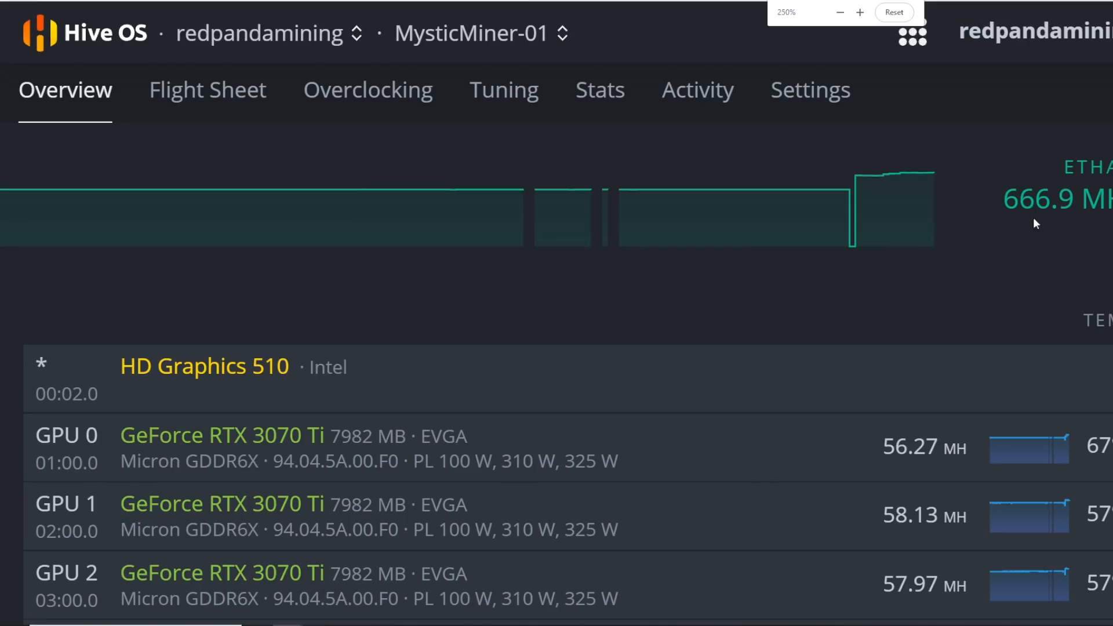
mouse_move(891, 174)
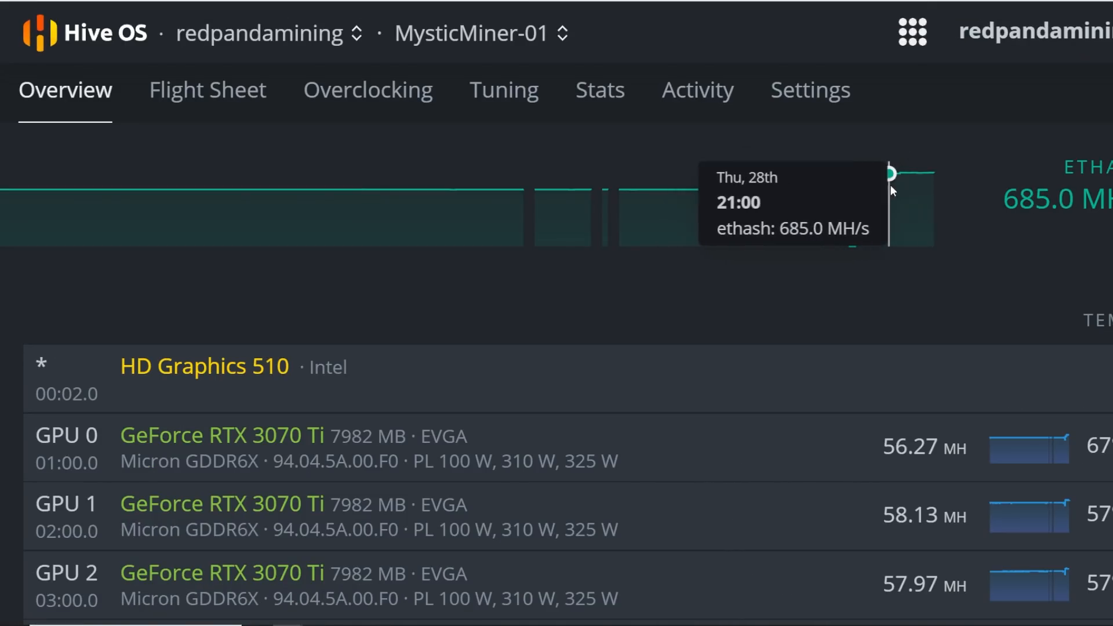
mouse_move(908, 176)
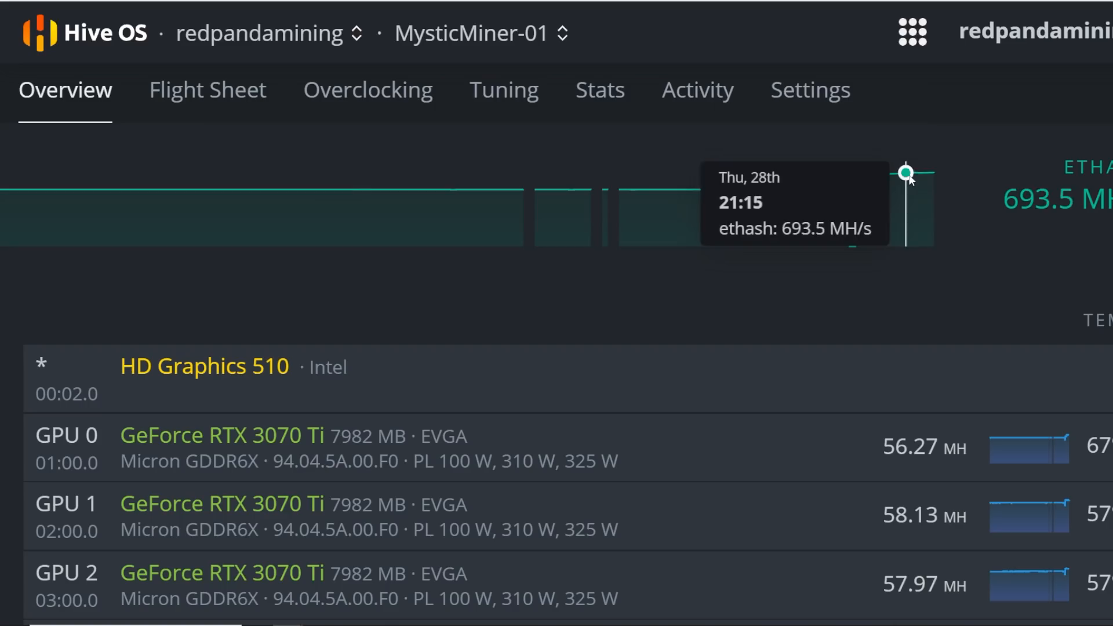
mouse_move(872, 175)
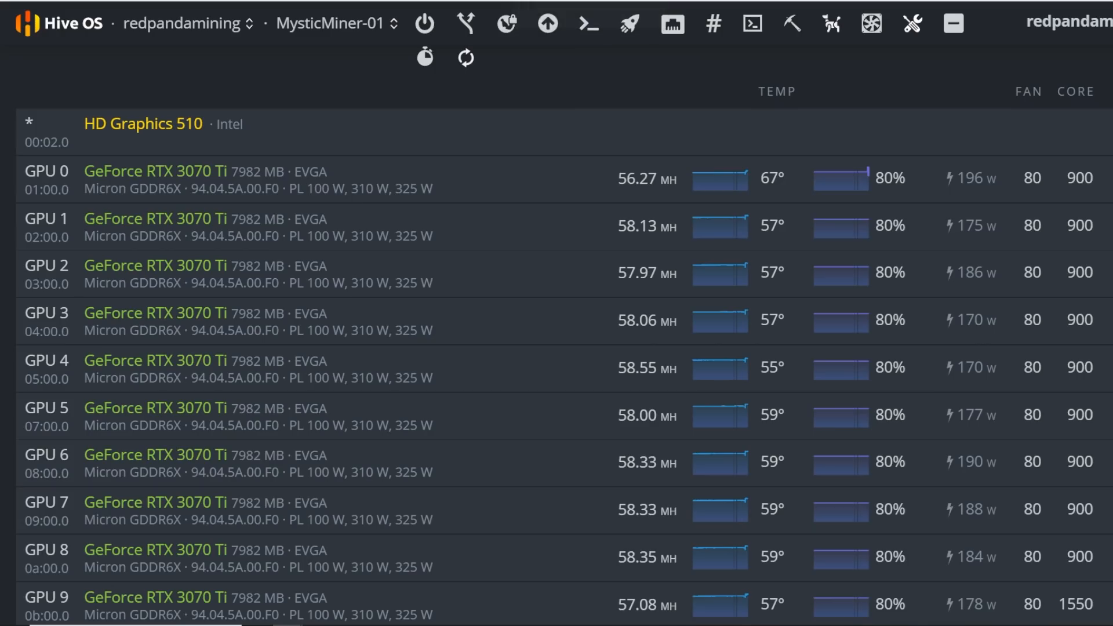
mouse_move(667, 203)
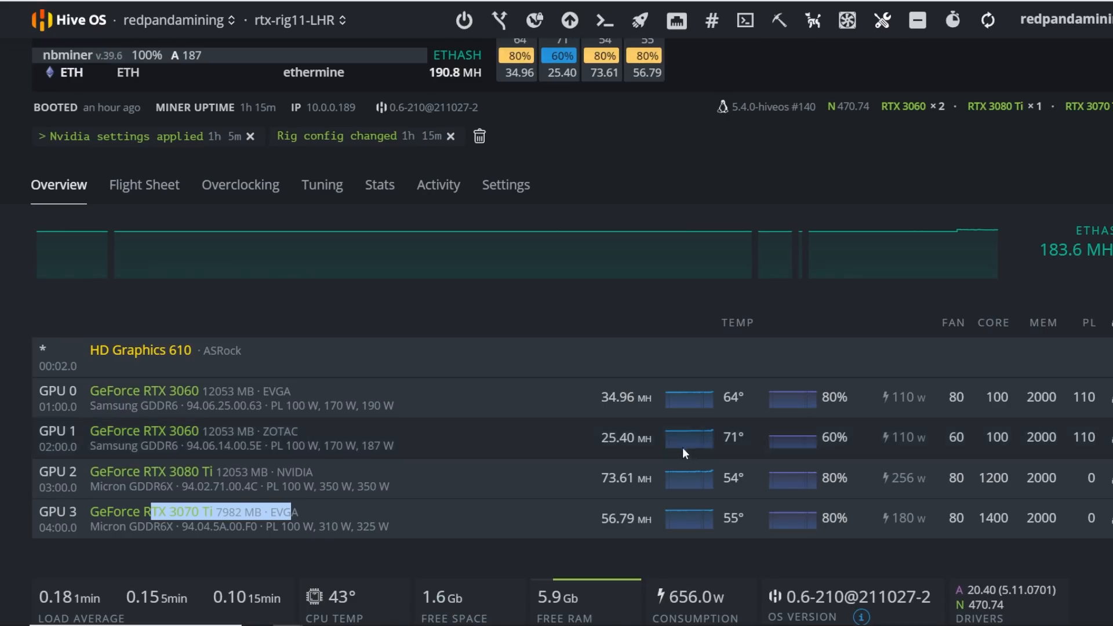
Scroll the rtx-rig11-LHR overview and switch to the NBMiner releases tab on GitHub.
scroll("down", 3)
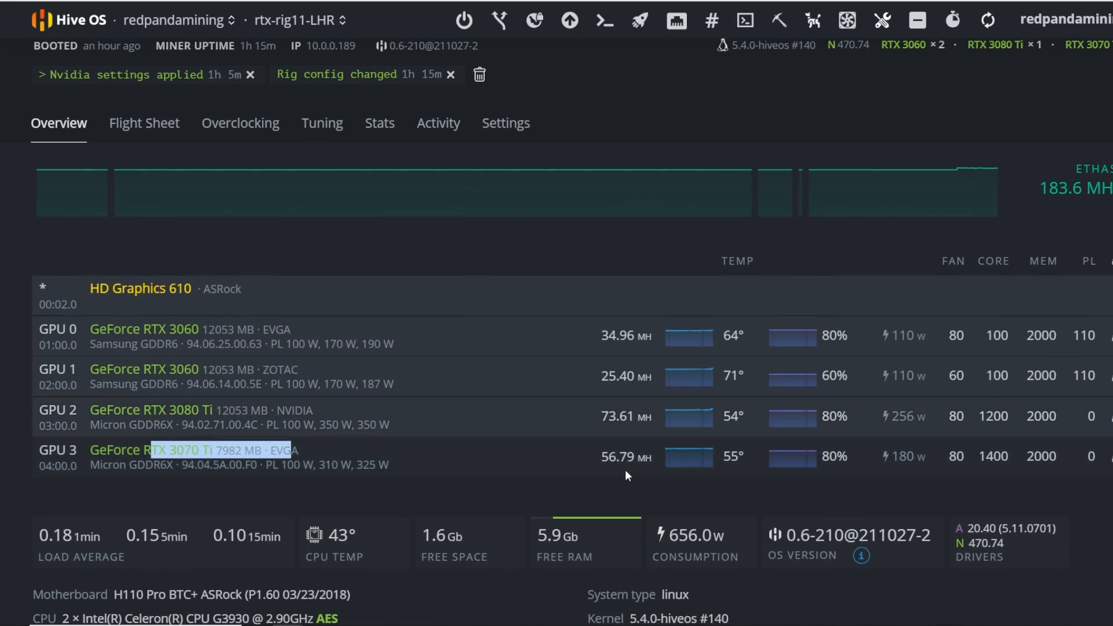
left_click(461, 458)
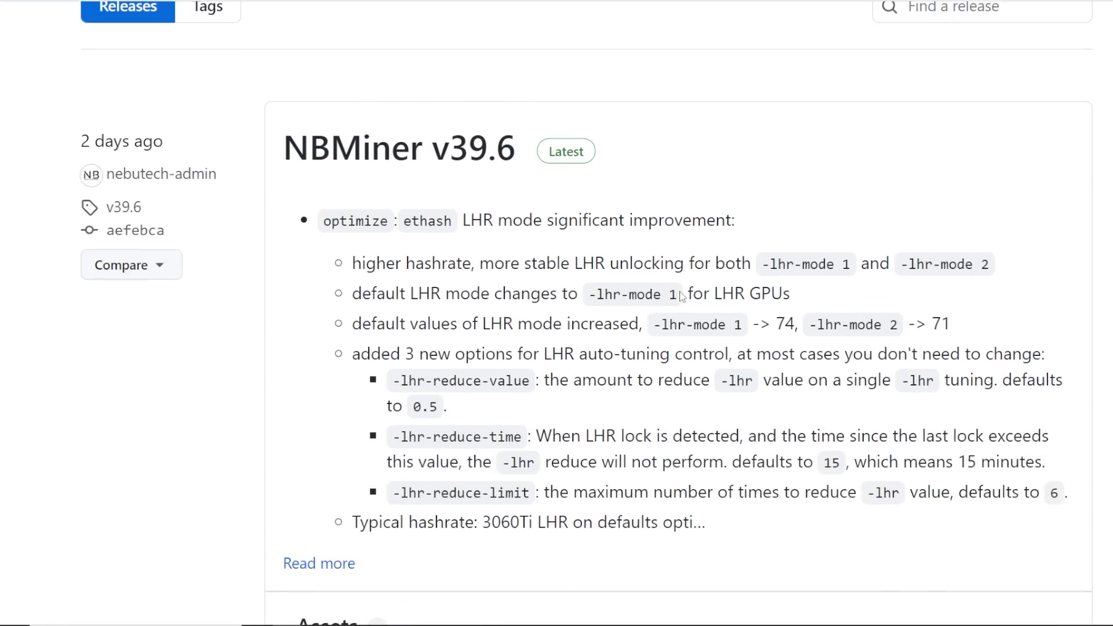
Scroll and select text in the NBMiner v39.6 LHR notes, then return to the GPU spreadsheet.
scroll("down", 3)
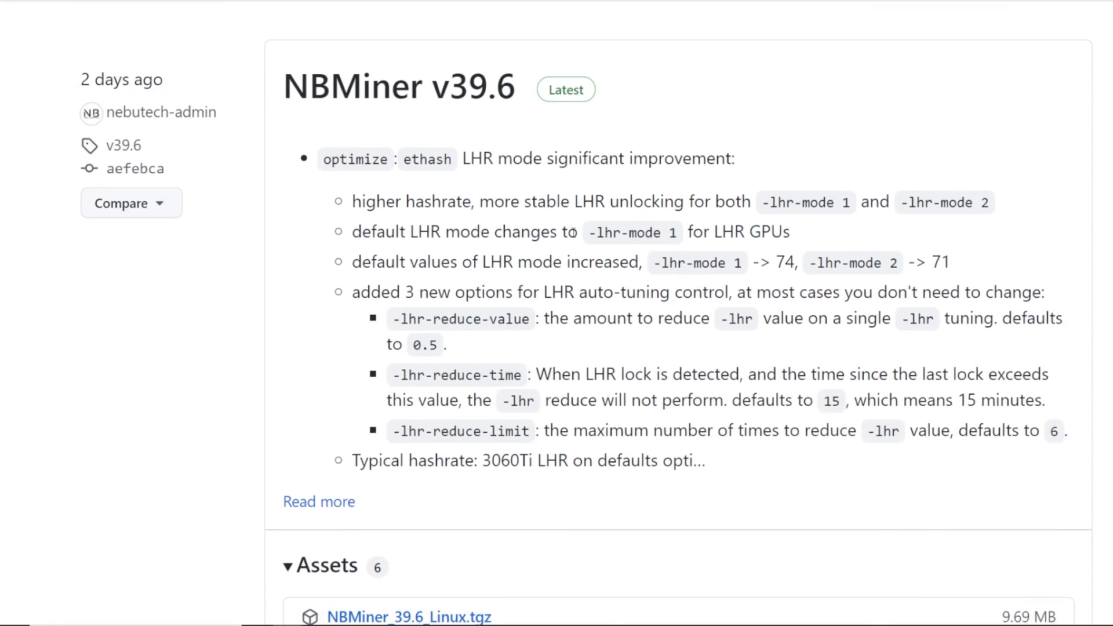
mouse_move(443, 201)
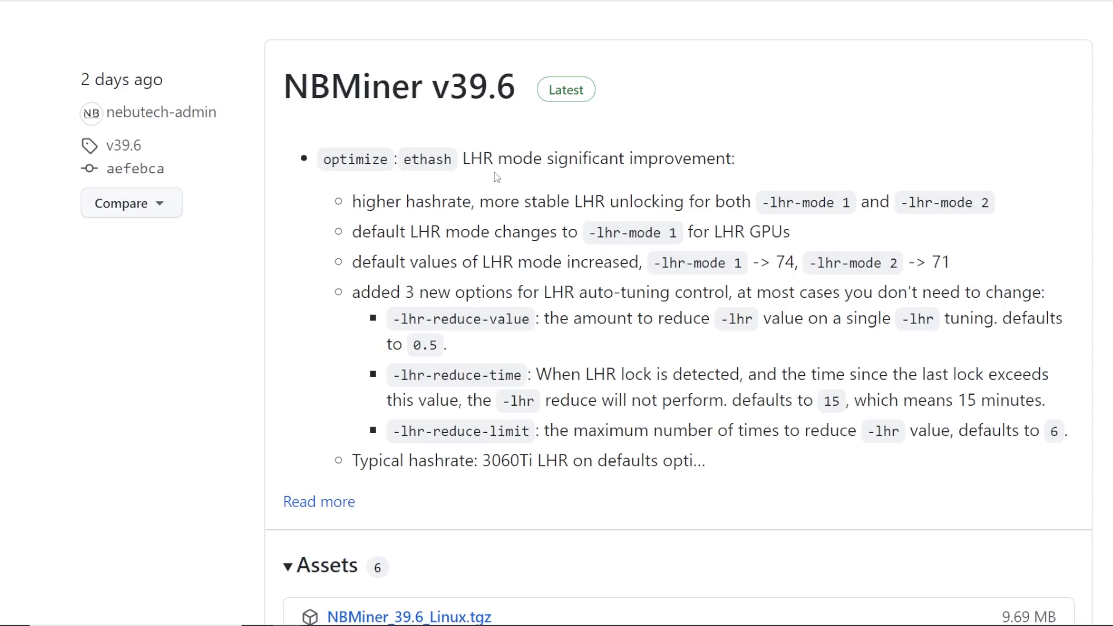
left_click_drag(323, 158, 706, 201)
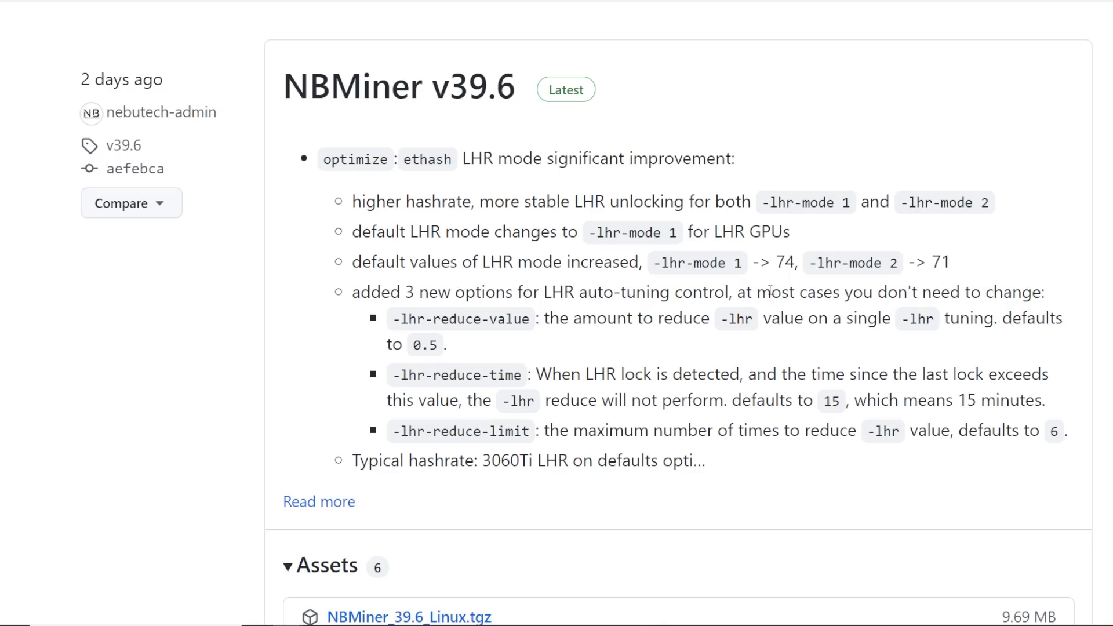
double_click(785, 262)
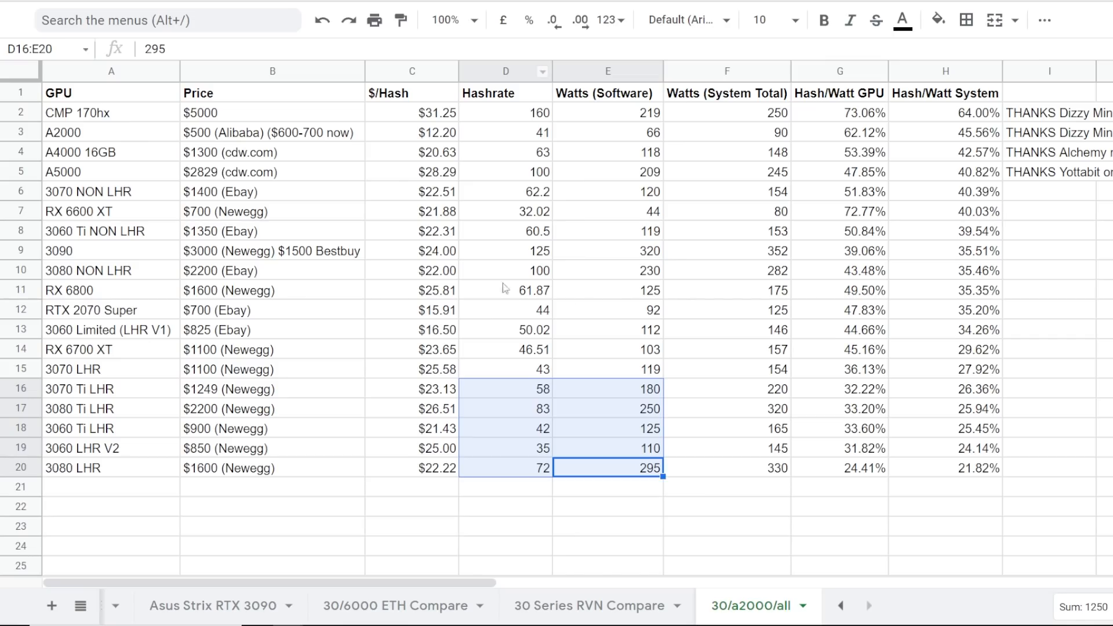
left_click(725, 467)
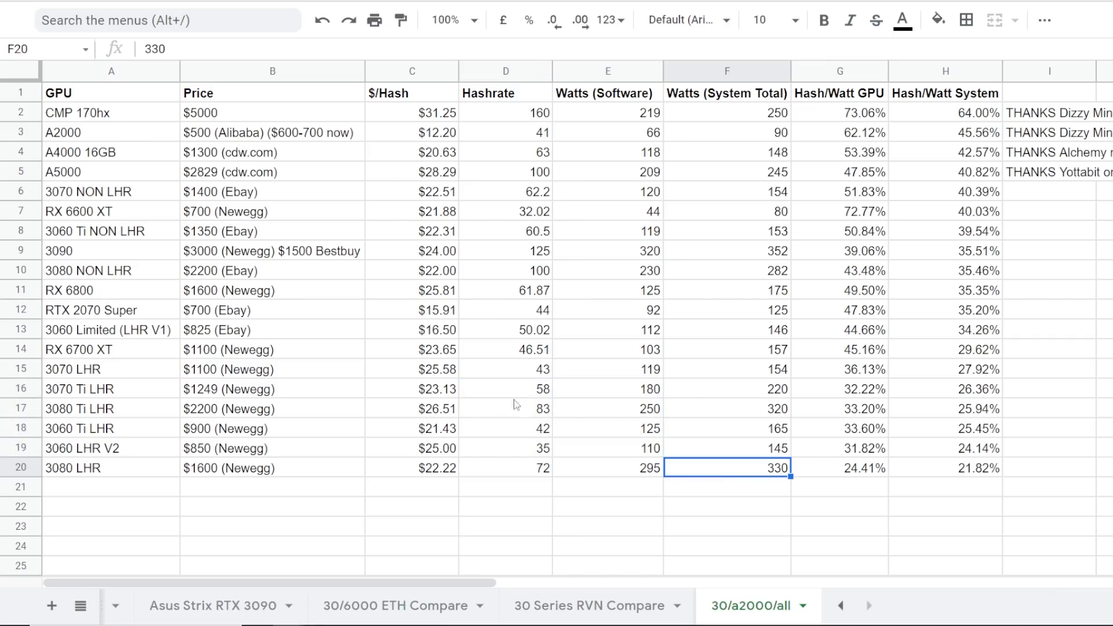
left_click(506, 388)
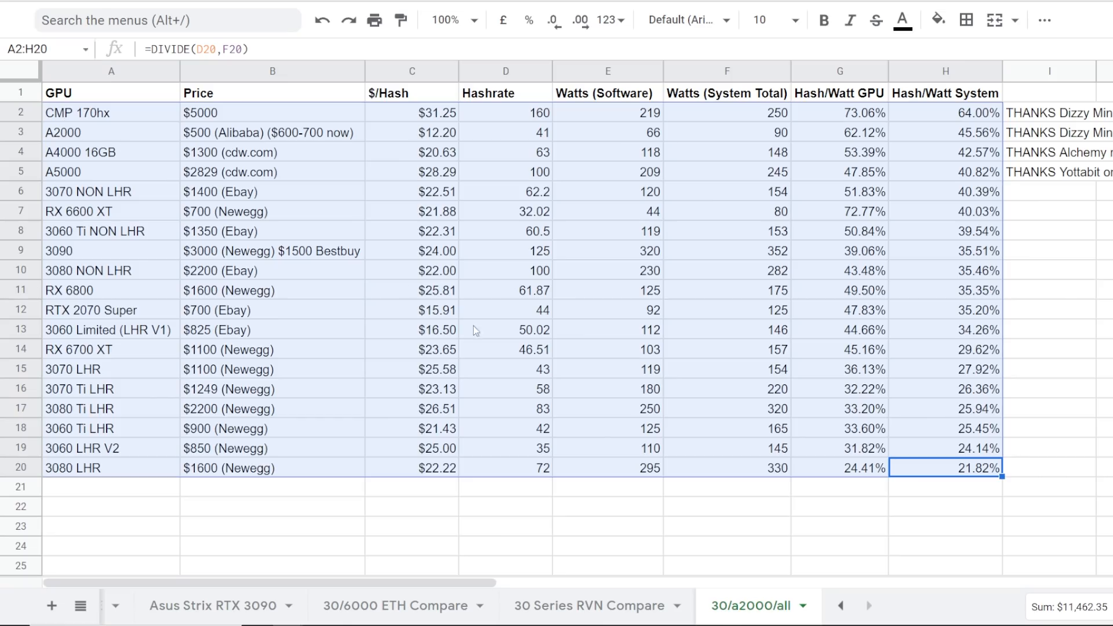
left_click(506, 486)
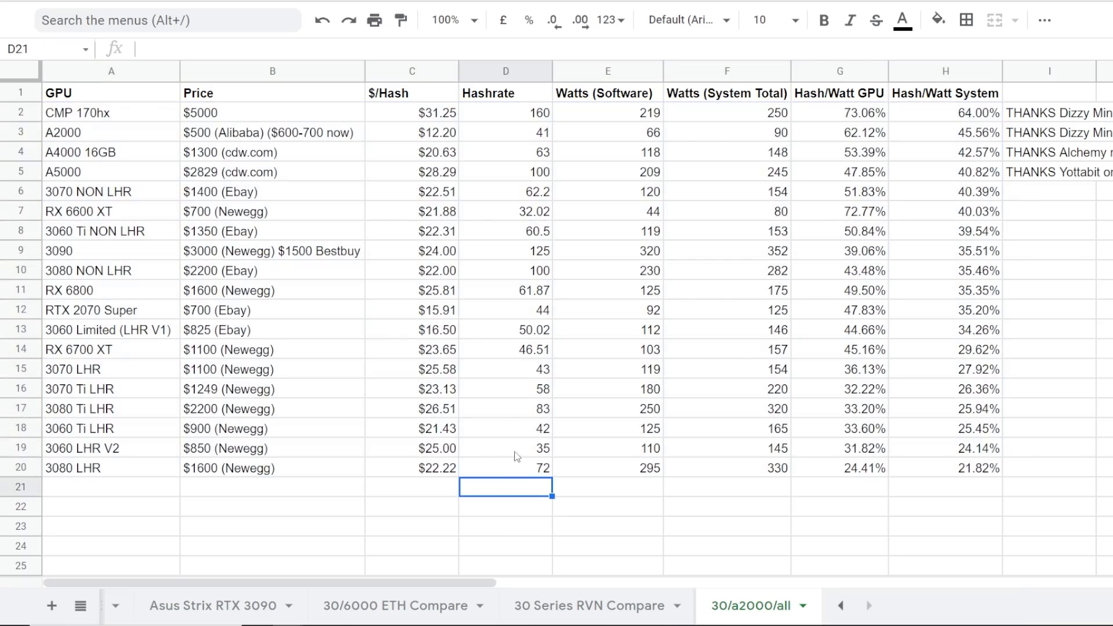
left_click(607, 487)
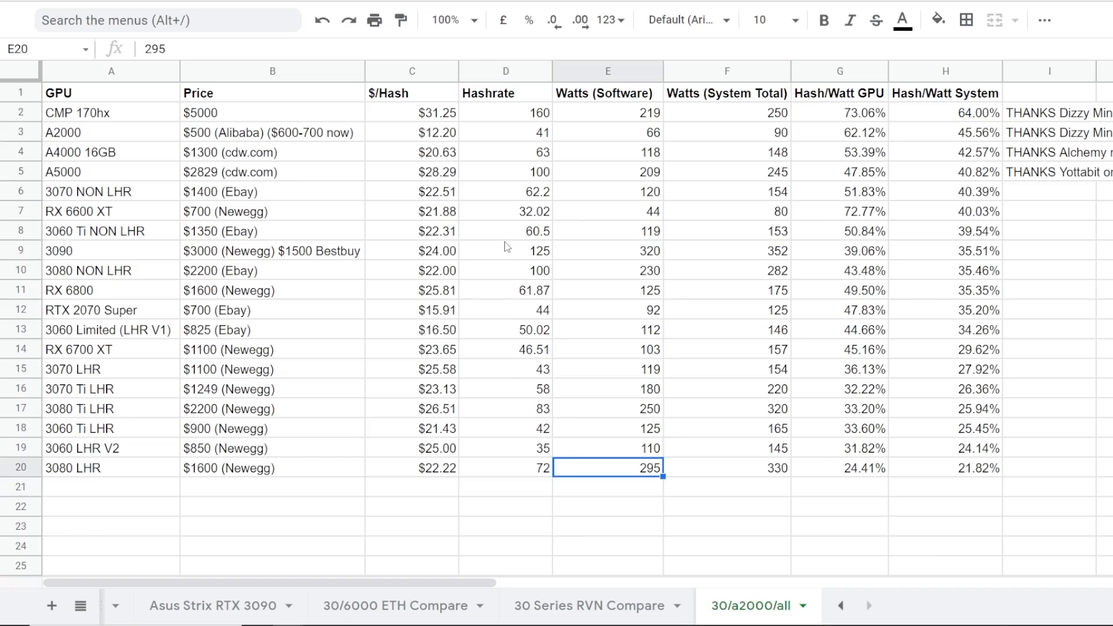
mouse_move(222, 442)
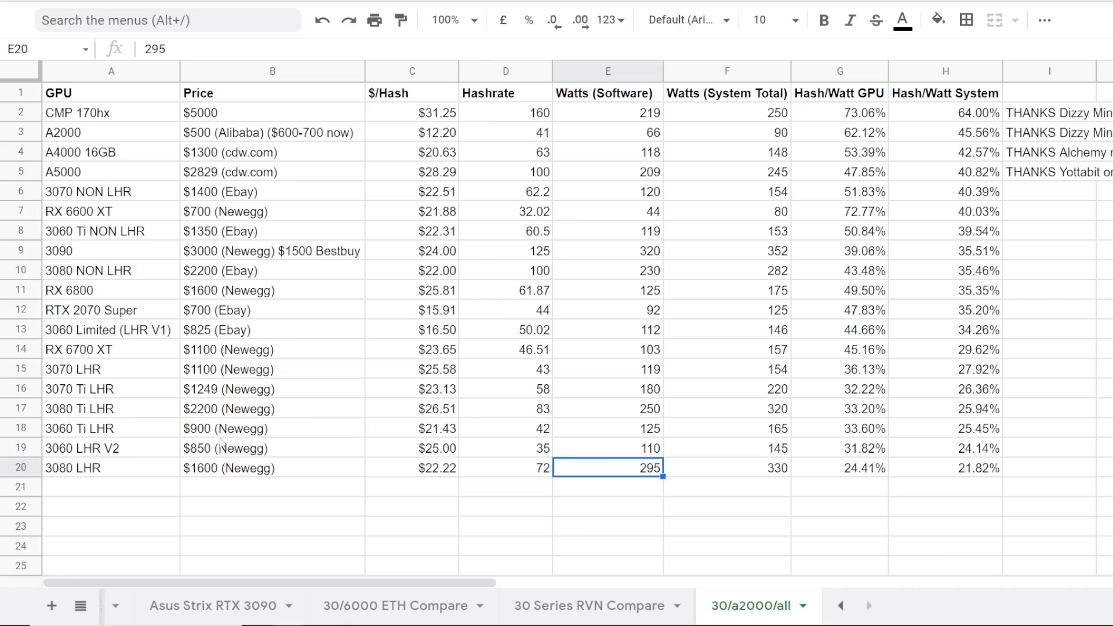
left_click(411, 506)
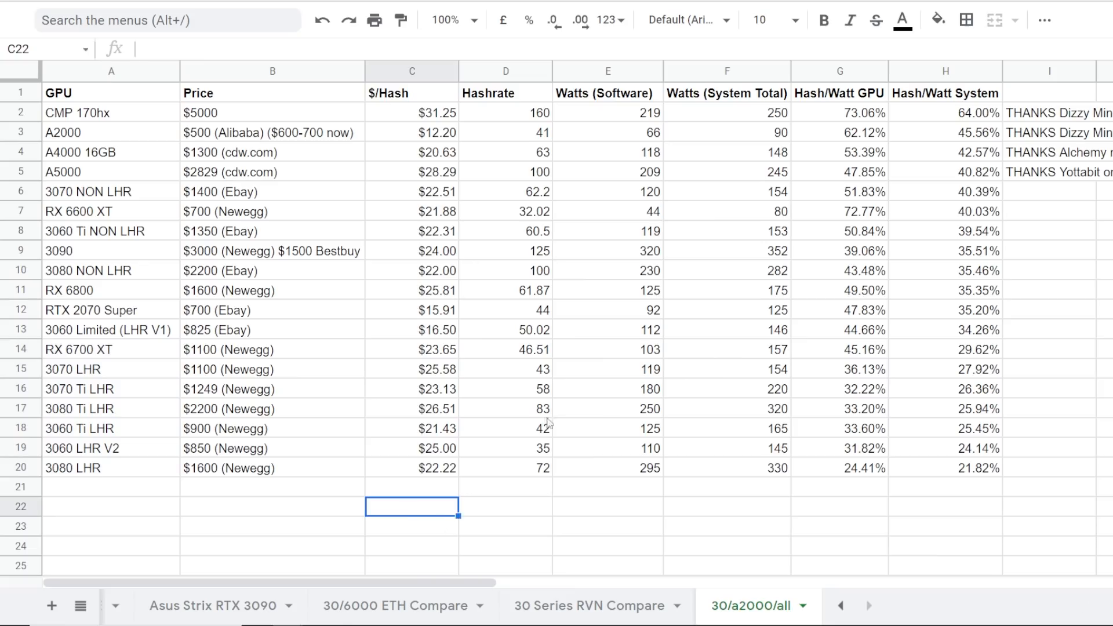
mouse_move(142, 298)
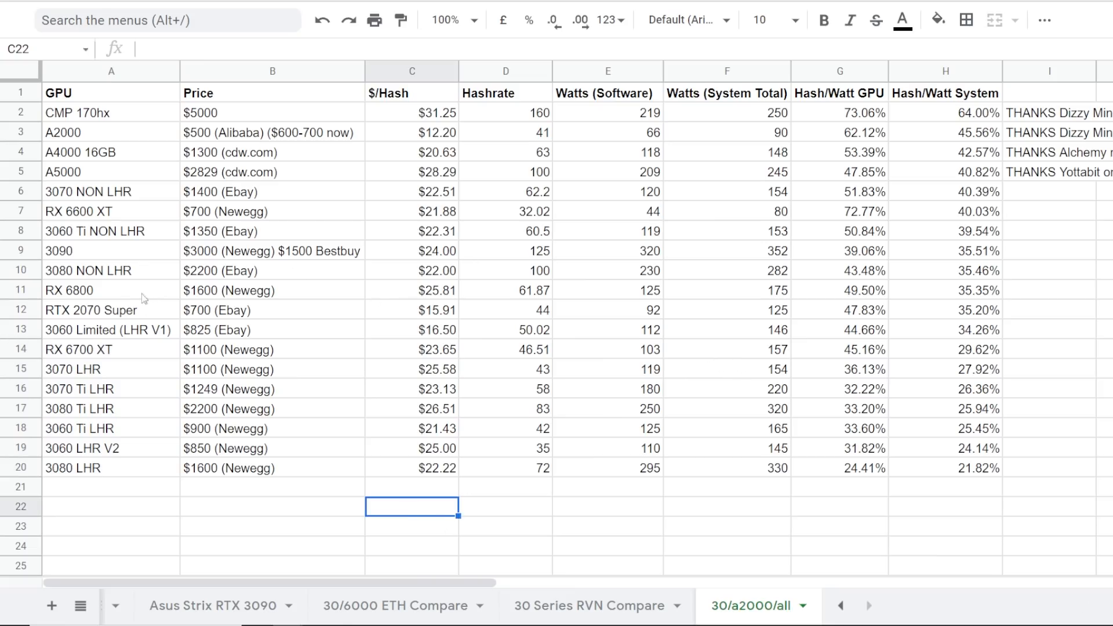